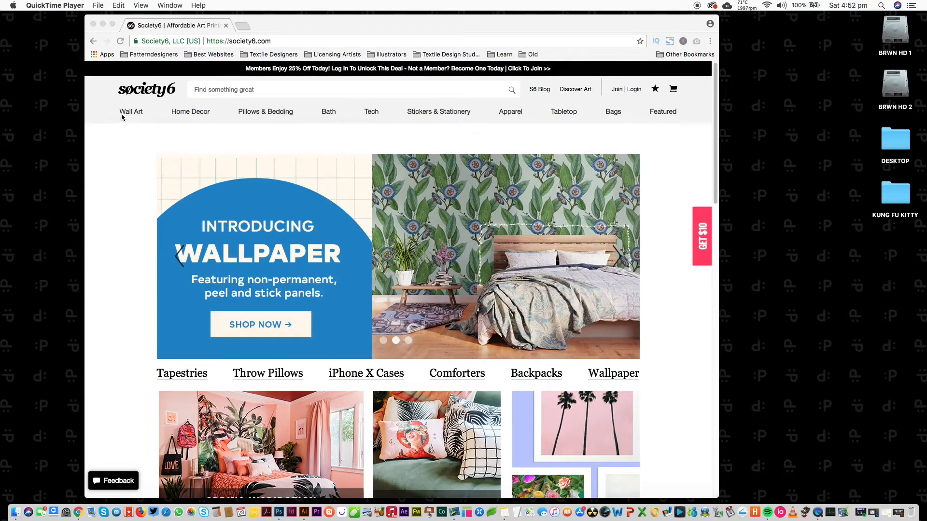
mouse_move(131, 111)
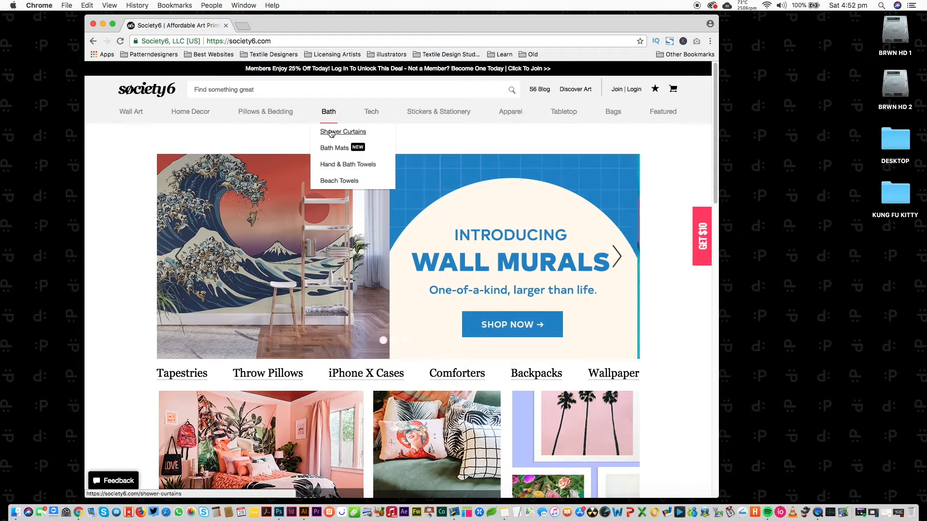
mouse_move(371, 111)
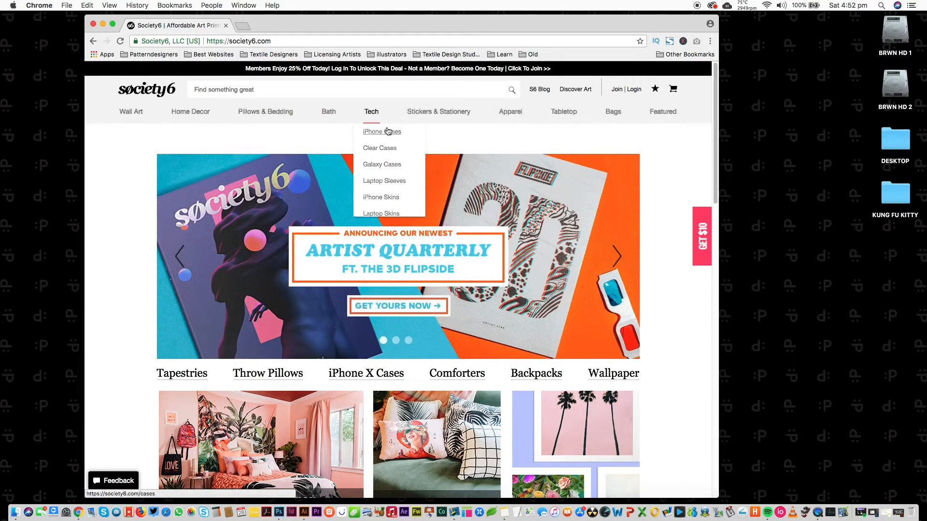
mouse_move(379, 147)
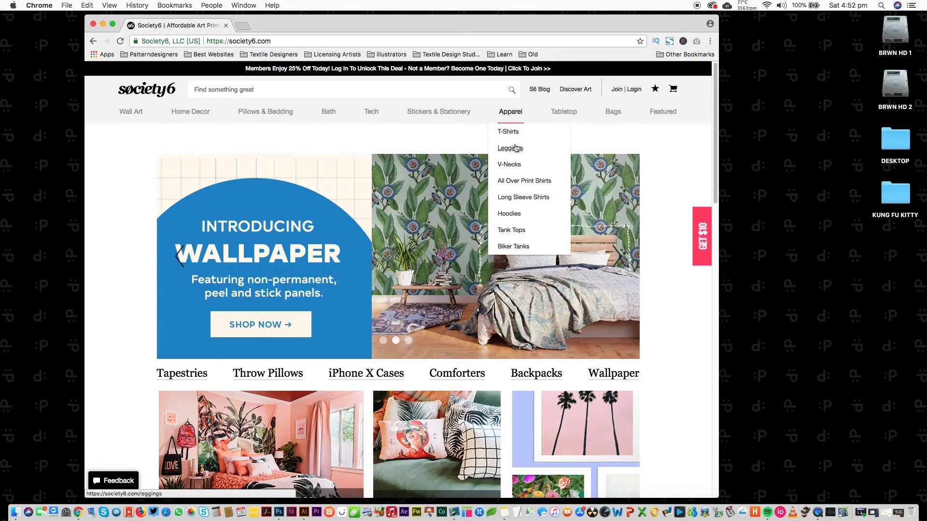
mouse_move(563, 111)
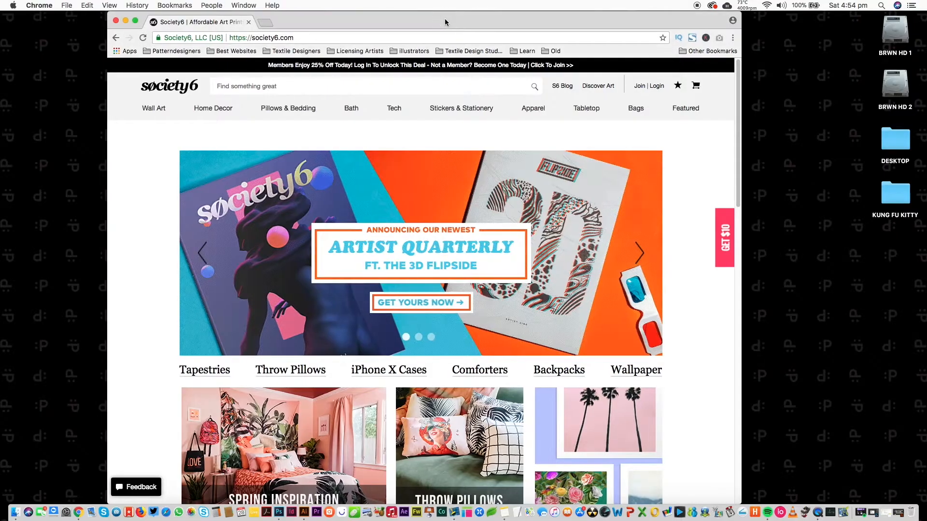
- Start an artist sign-up and enter the suggested username and display name 'patterndesigners'
left_click(648, 86)
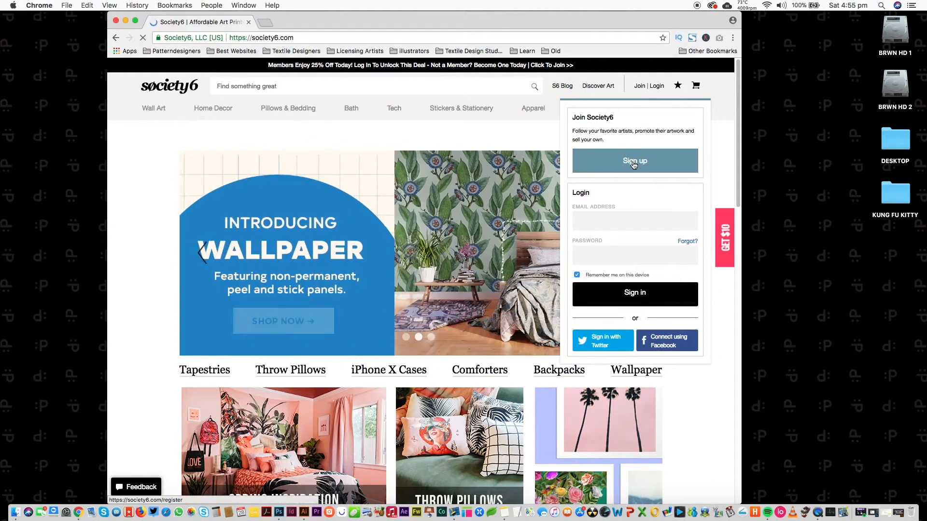
left_click(634, 161)
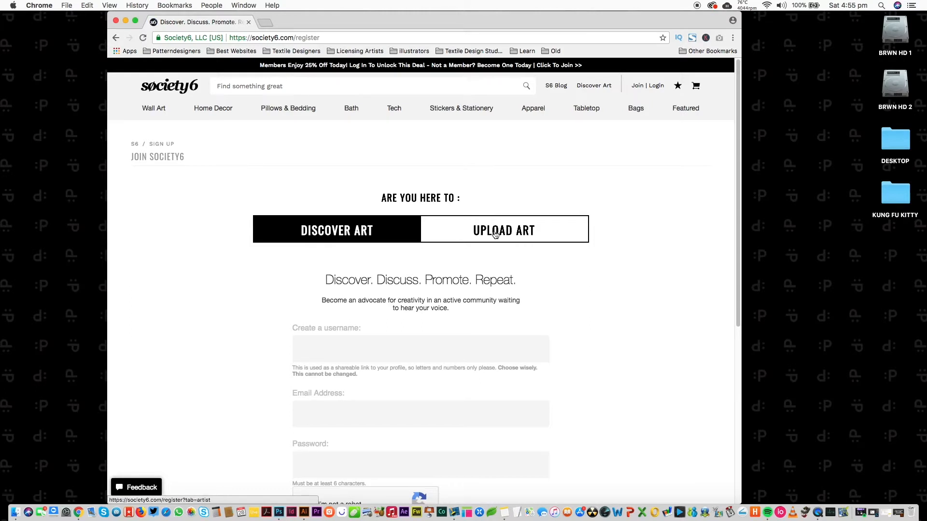
left_click(503, 230)
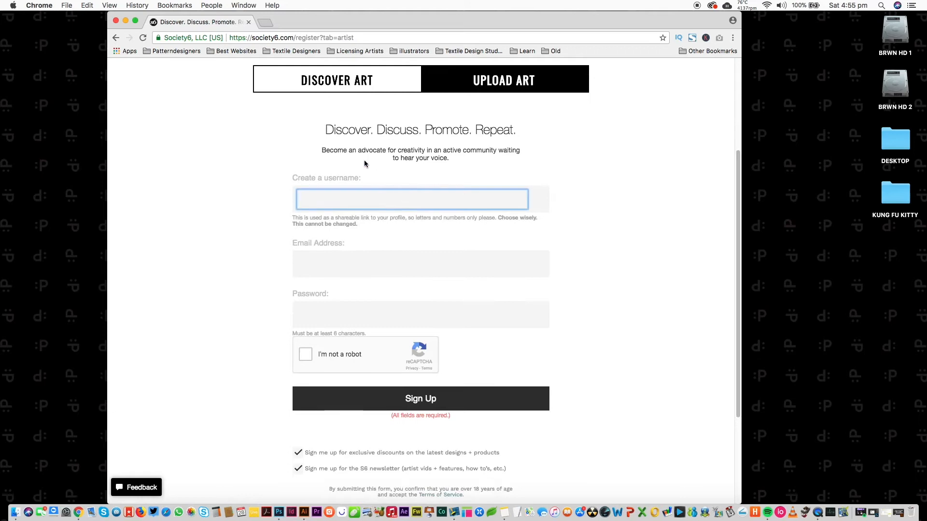
type("patt")
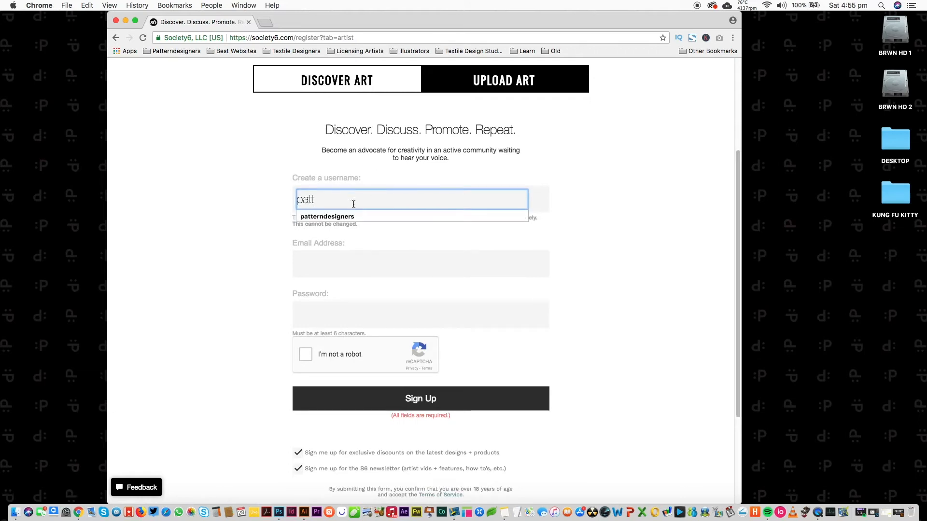
left_click(326, 216)
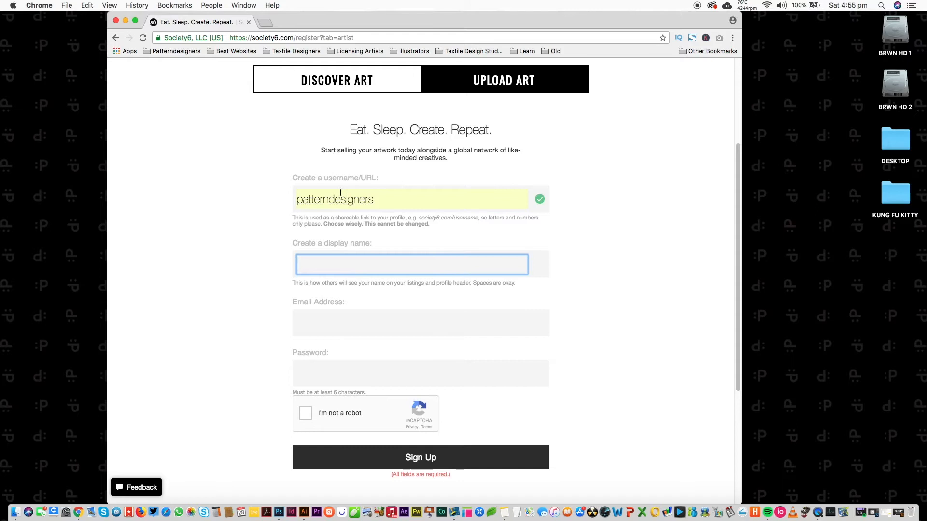
type("patter")
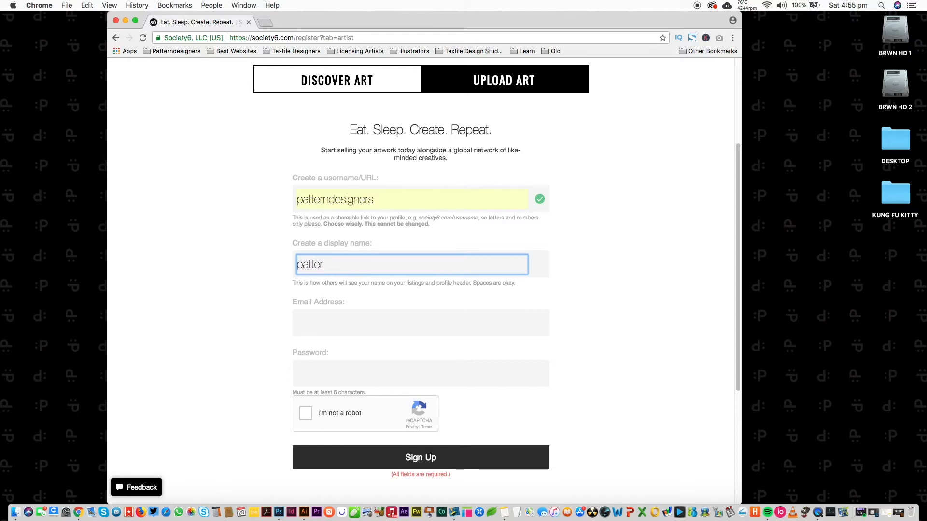
type("ndesigners")
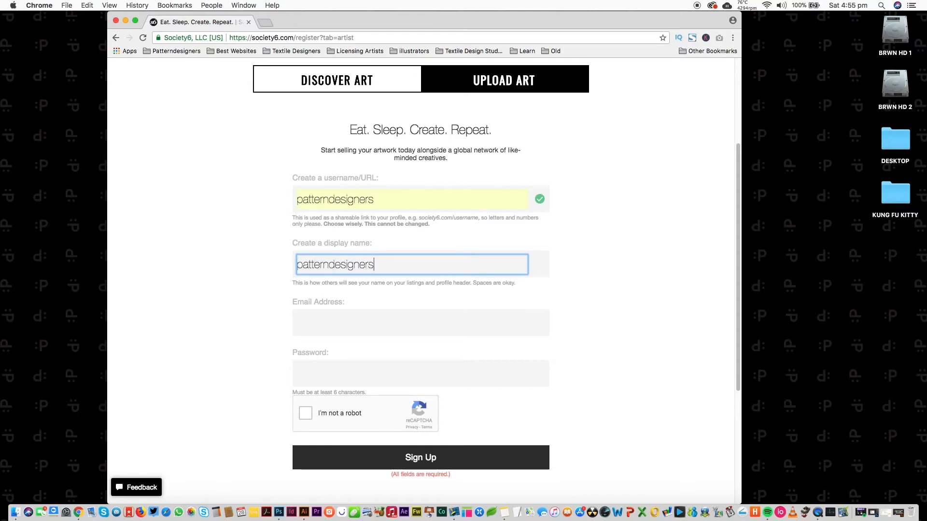
- Enter the hello@ email address and password, pass the robot check, and submit
left_click(411, 323)
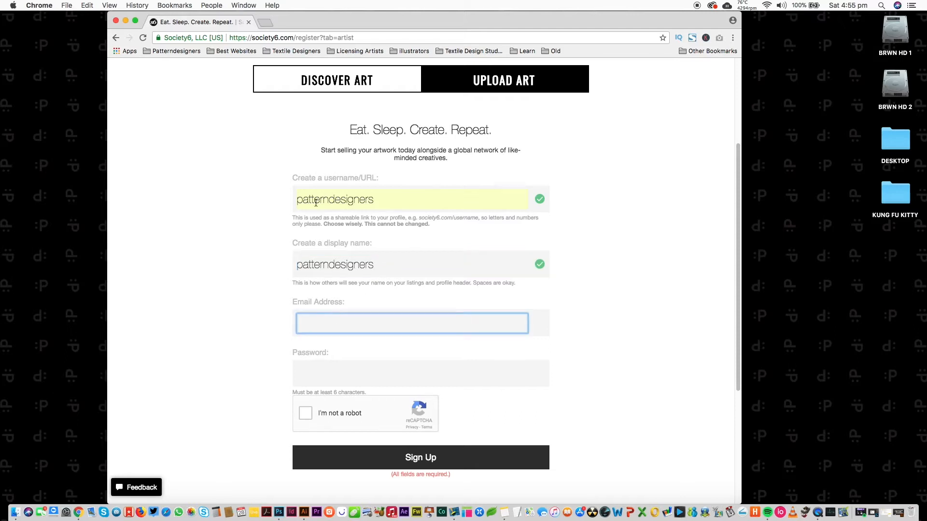
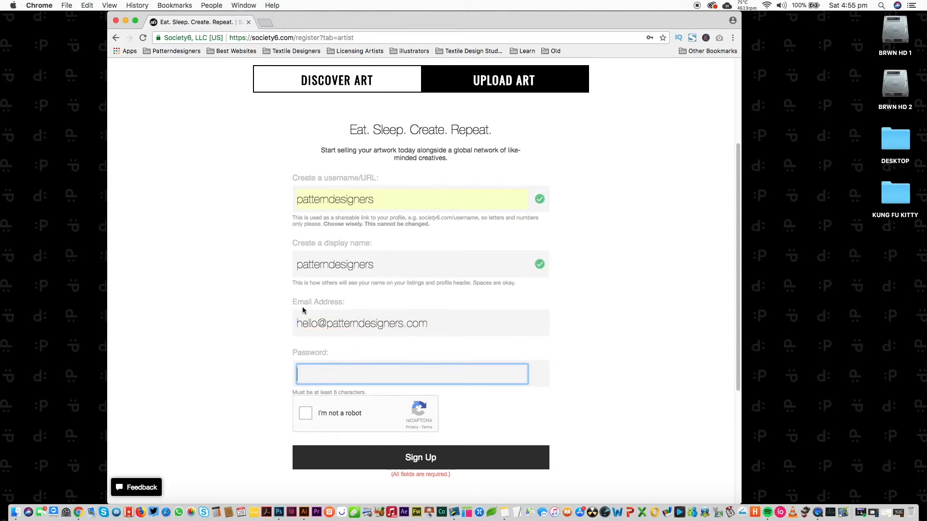
type("•••")
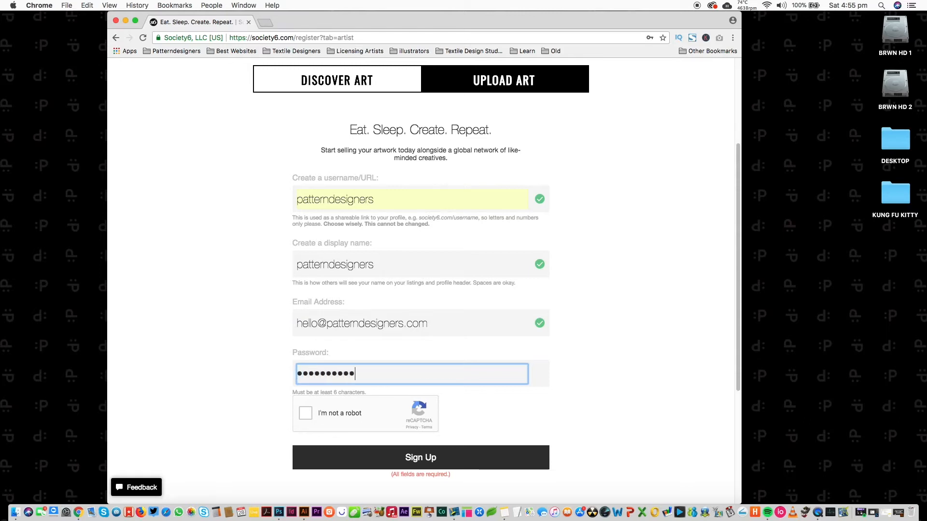
left_click(305, 413)
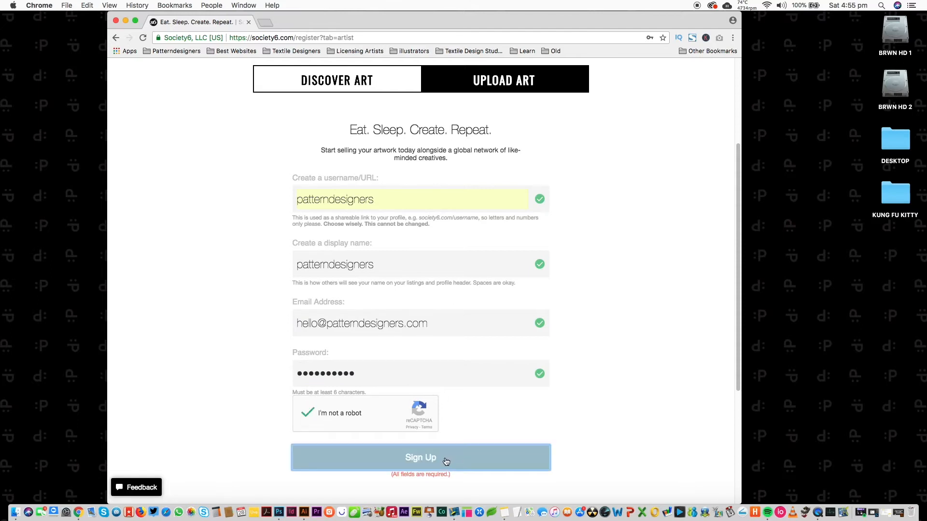
left_click(420, 458)
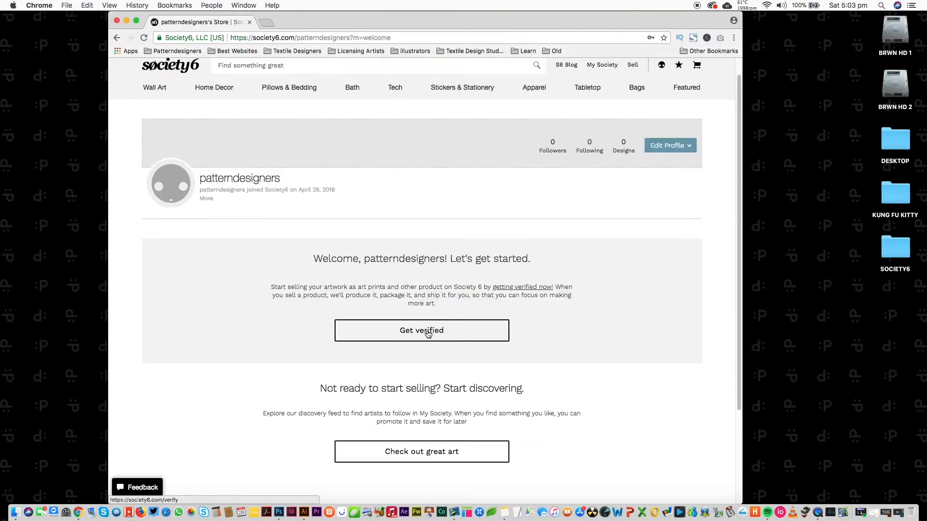
- Launch the one-time $1 identity verification through PayPal
left_click(421, 330)
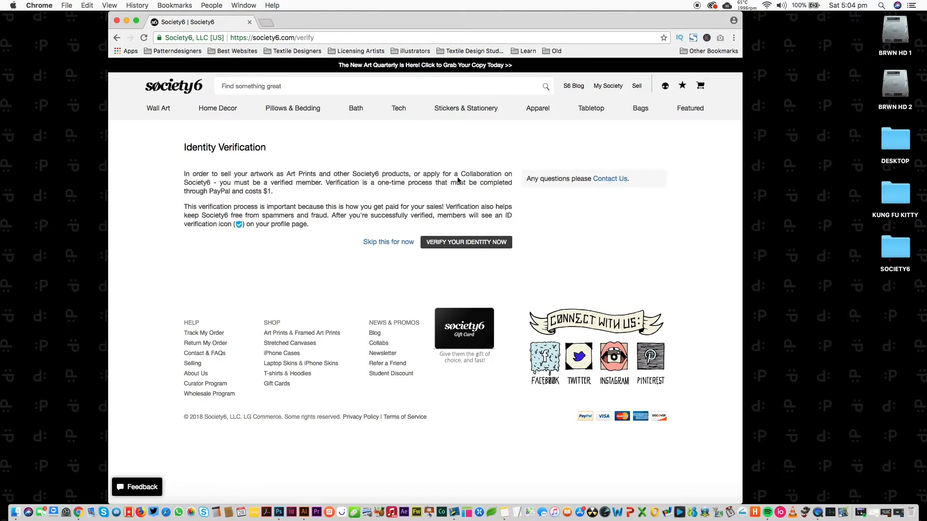
mouse_move(215, 192)
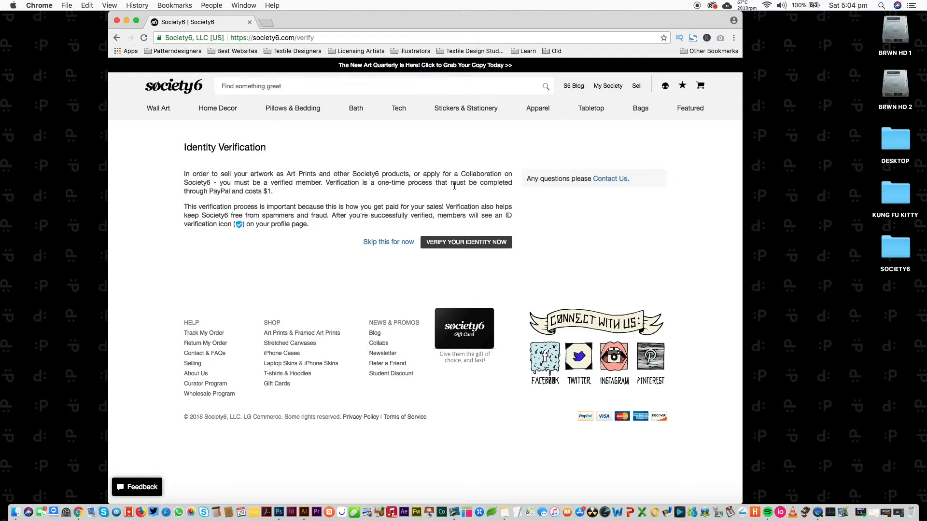
mouse_move(242, 201)
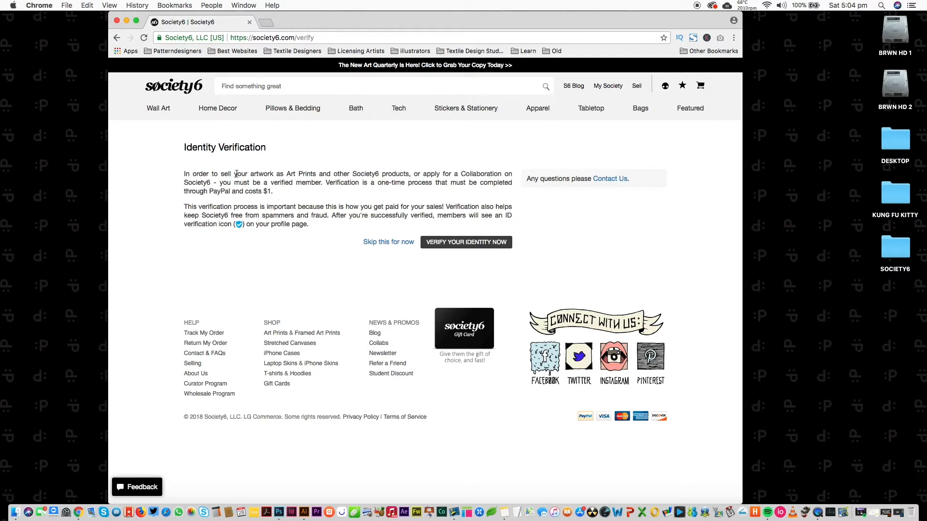
mouse_move(215, 214)
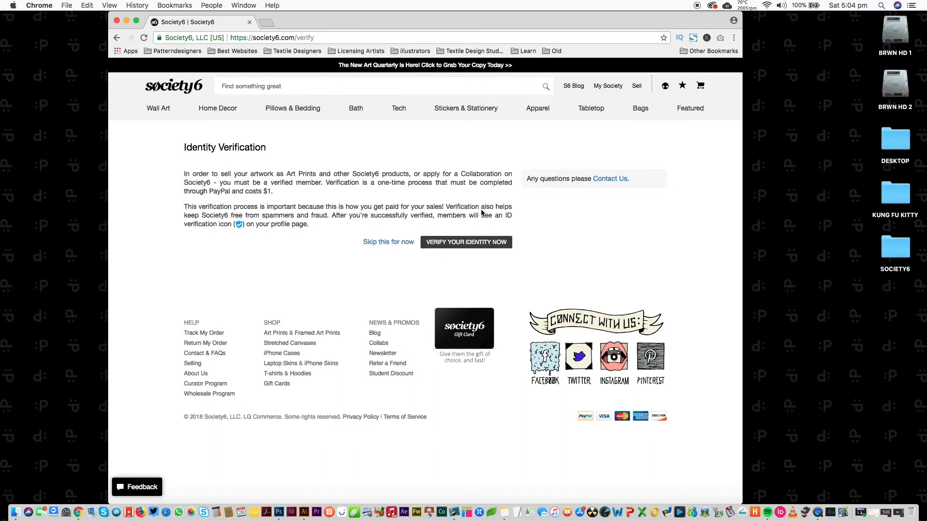
mouse_move(234, 223)
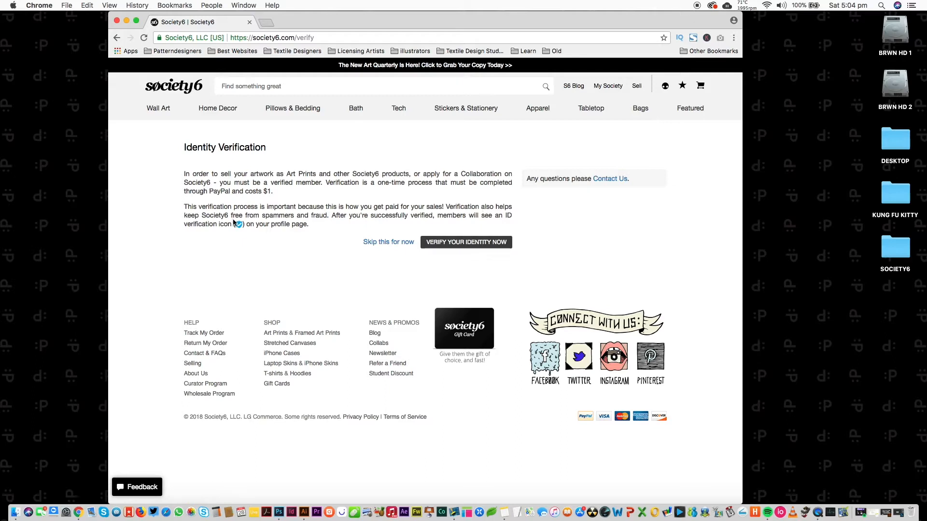
mouse_move(338, 222)
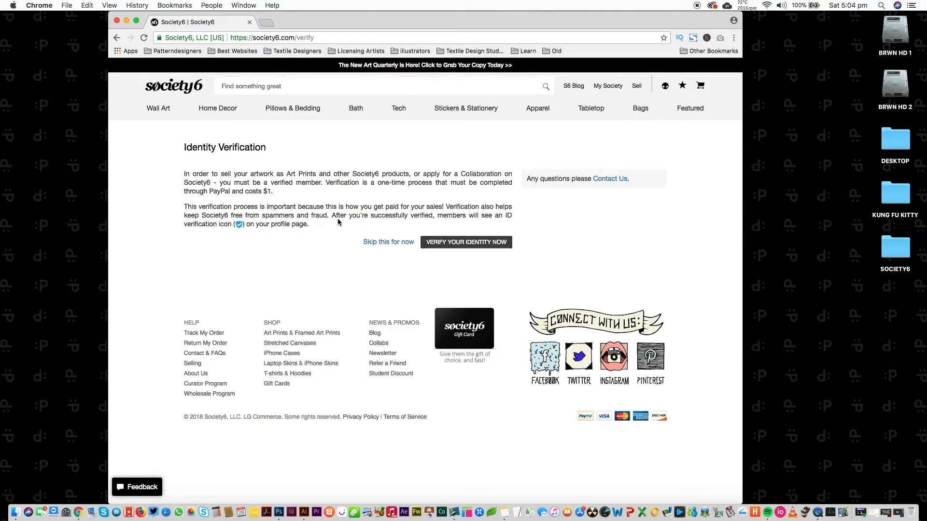
mouse_move(372, 224)
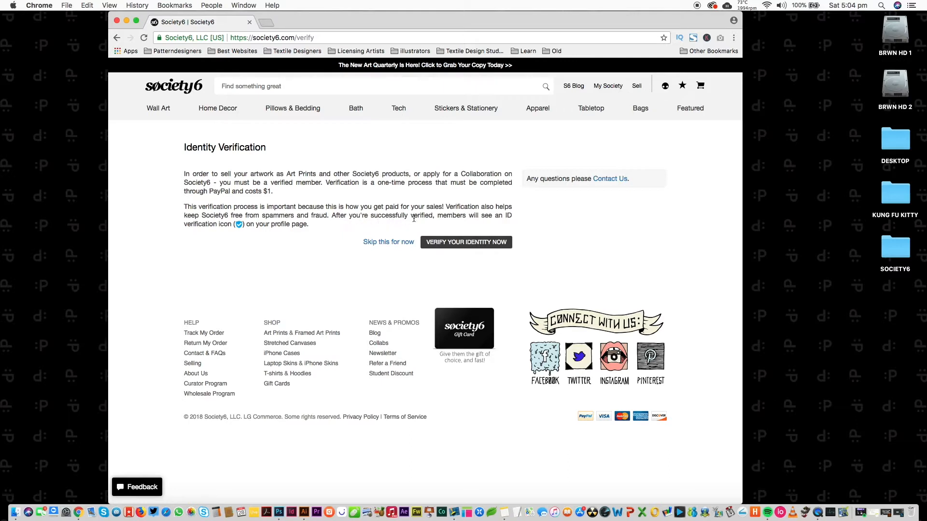
mouse_move(266, 236)
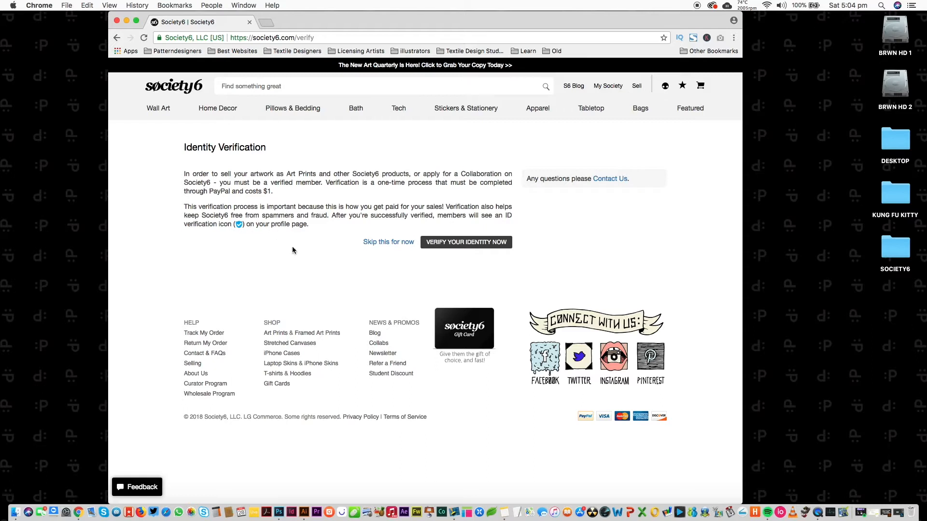
mouse_move(465, 242)
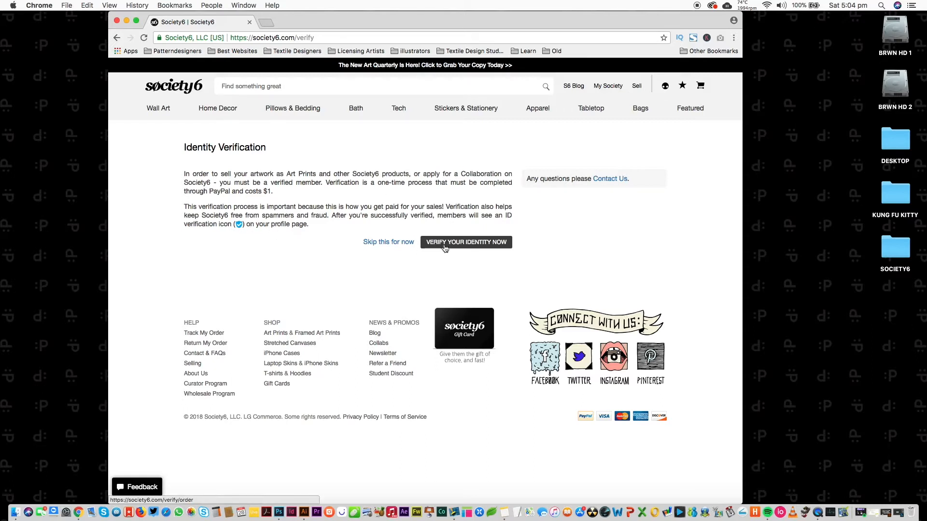
left_click(466, 242)
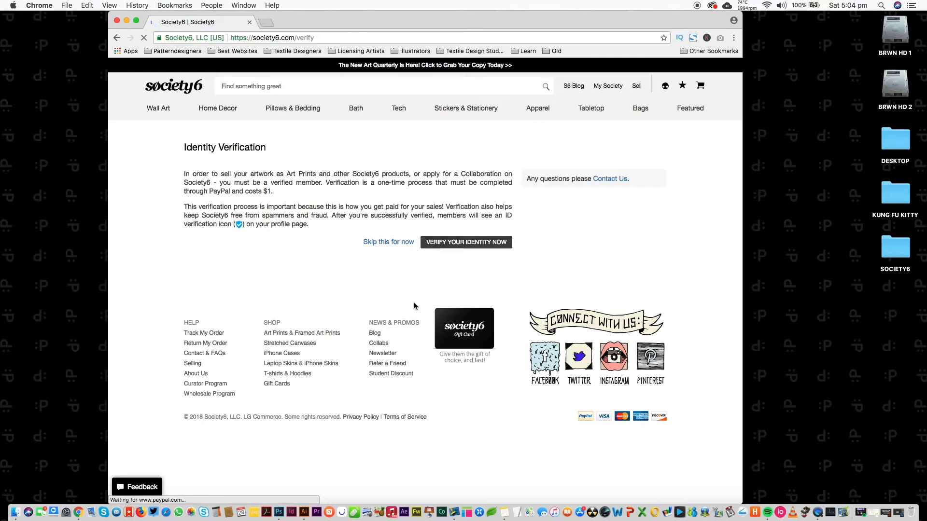
left_click(466, 242)
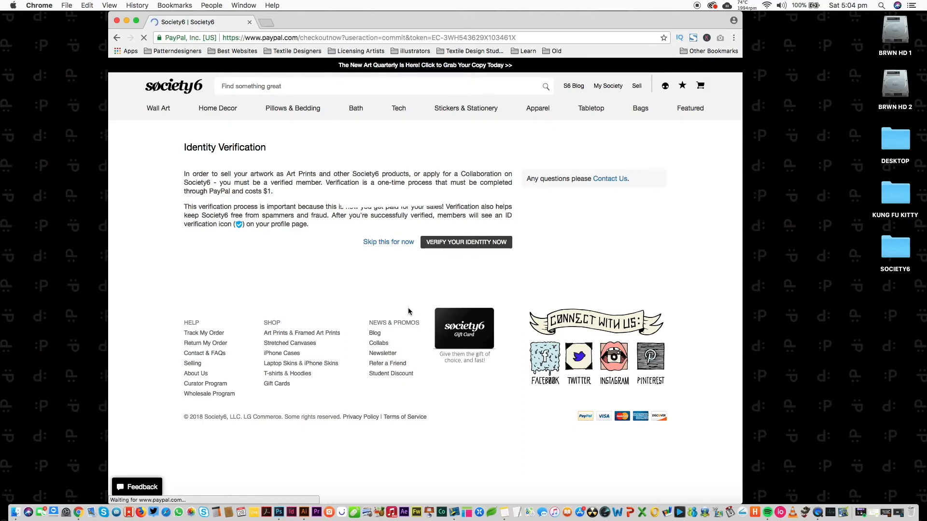
- Log in to PayPal with the account email and approve the $1 verification payment
left_click(466, 242)
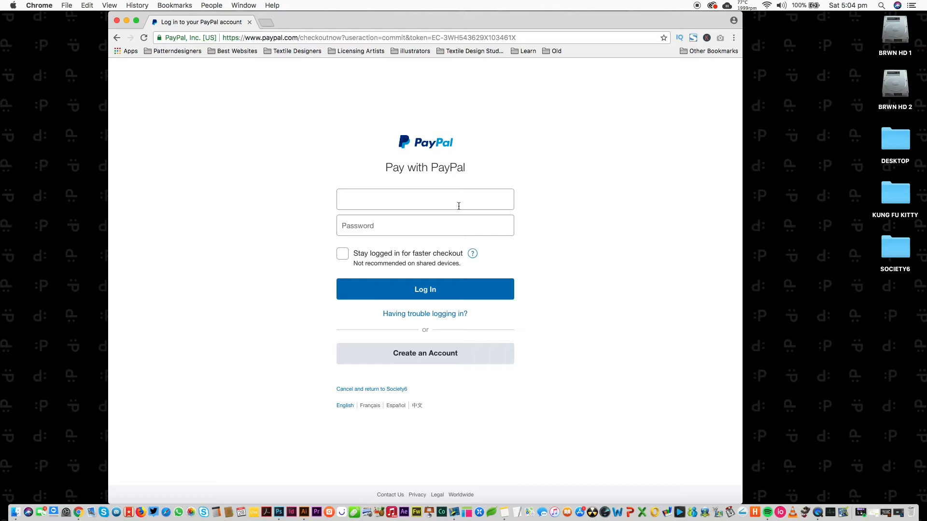
left_click(424, 289)
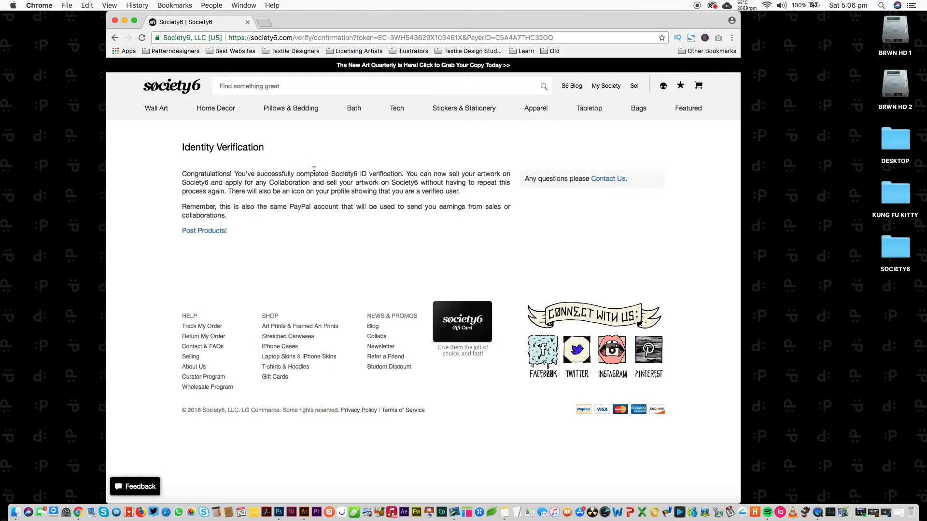
mouse_move(442, 182)
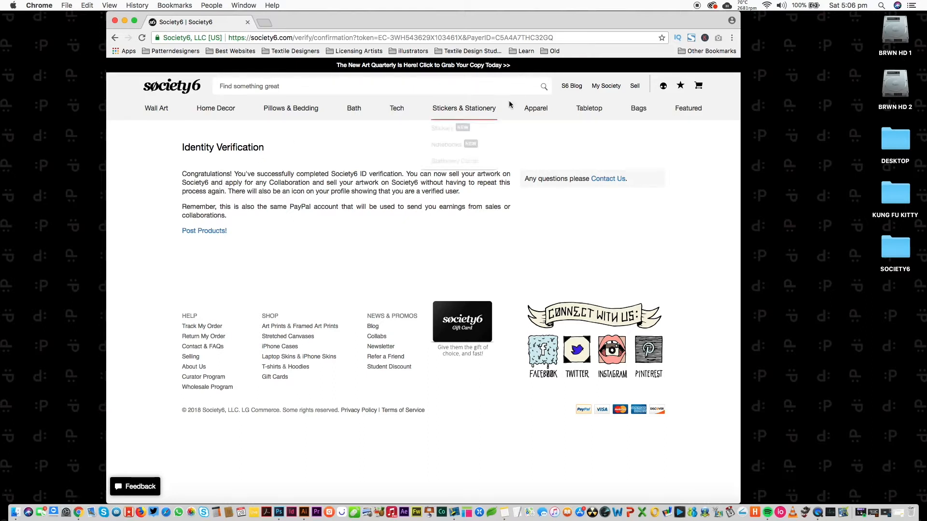
- Choose View Profile from the account menu to see the verified store
left_click(662, 86)
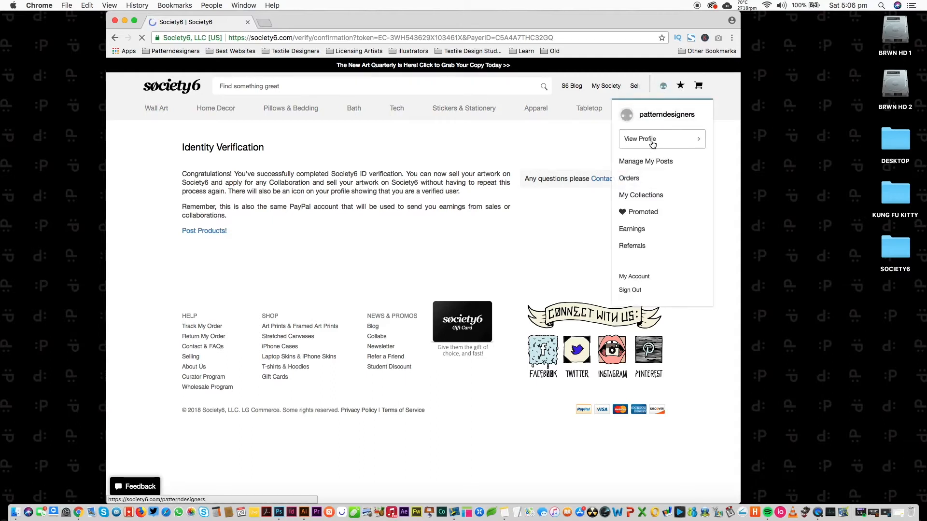
left_click(639, 139)
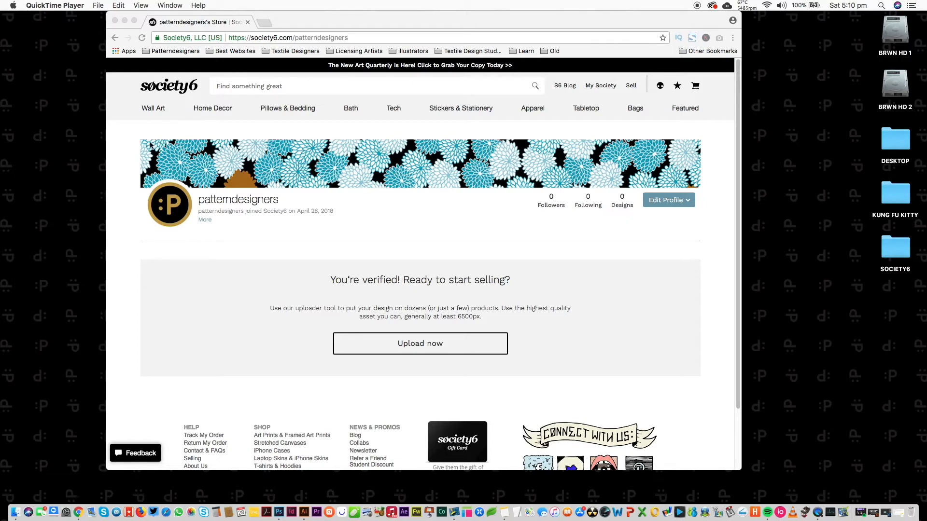
mouse_move(364, 188)
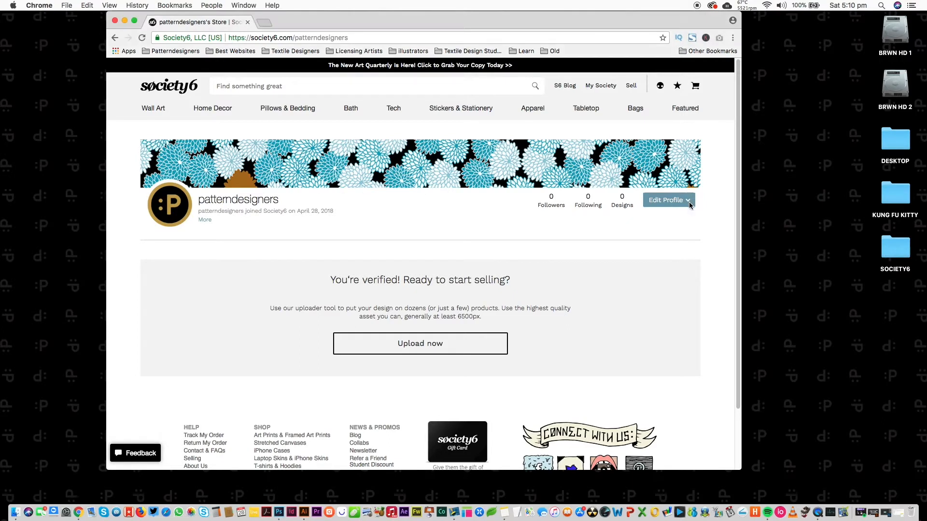
- Open the Seller's Guide in a separate browser tab and return to the profile
left_click(666, 200)
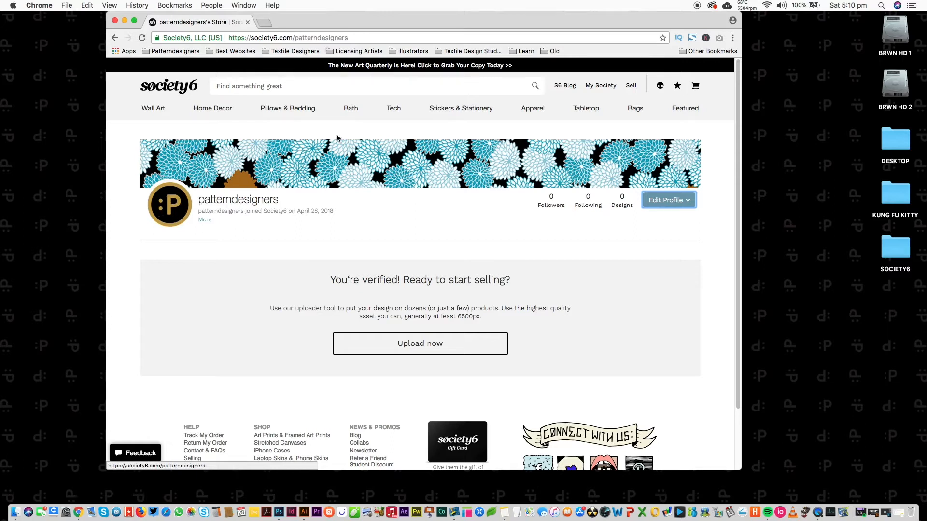
left_click(290, 37)
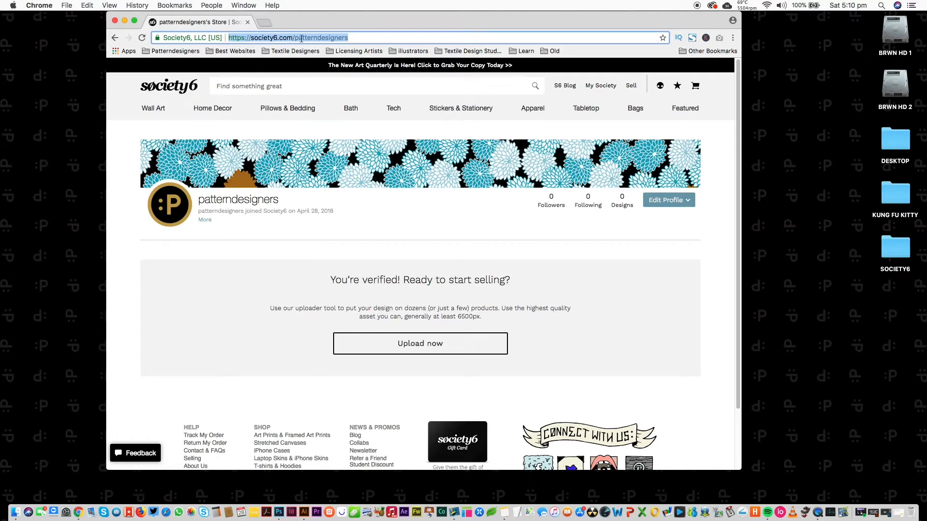
mouse_move(544, 147)
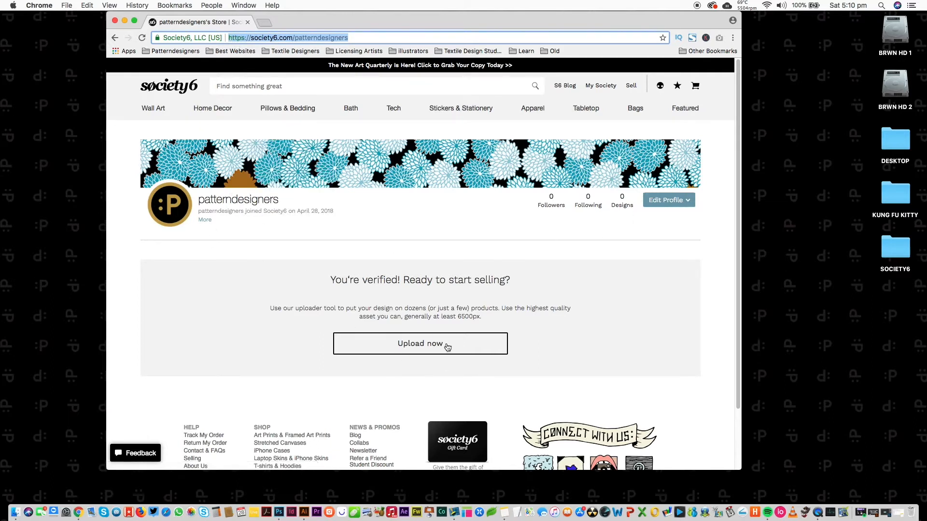
mouse_move(480, 218)
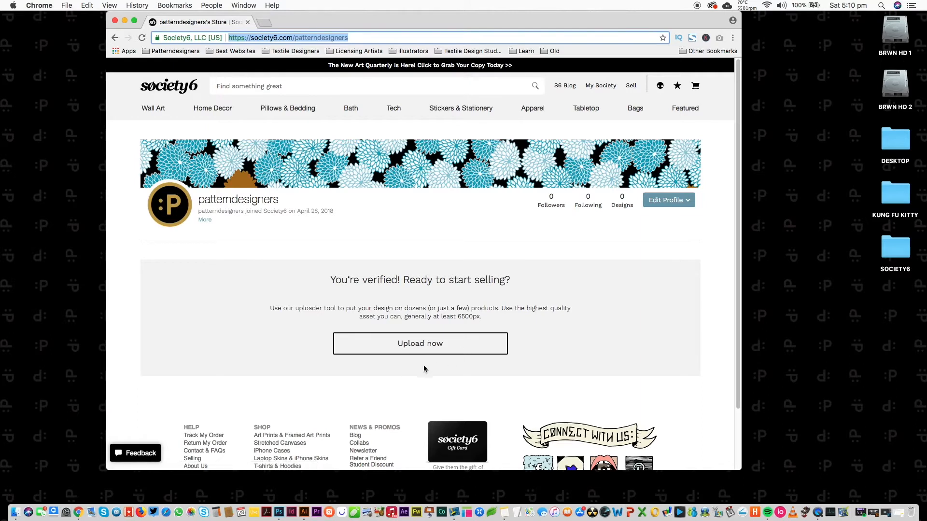
mouse_move(466, 164)
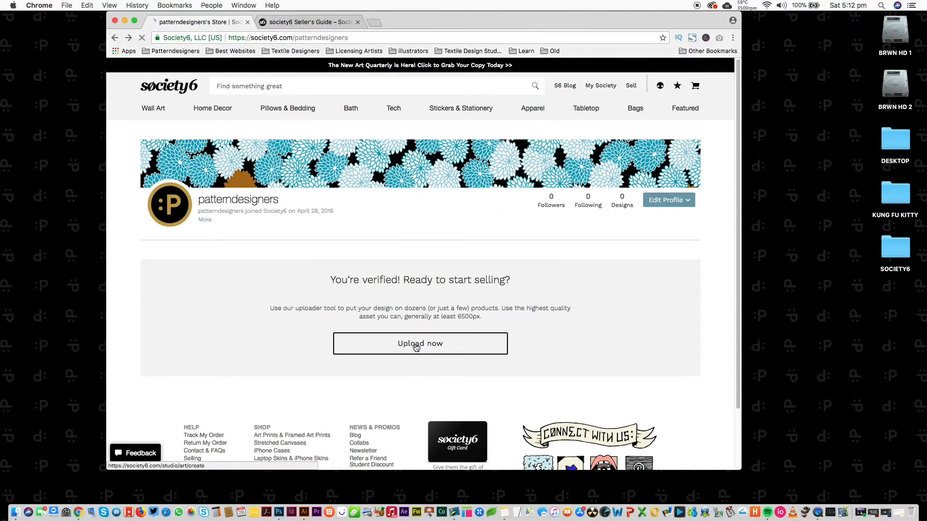
- Open the Upload art page and scroll down to its PNG/JPG file requirements
left_click(419, 343)
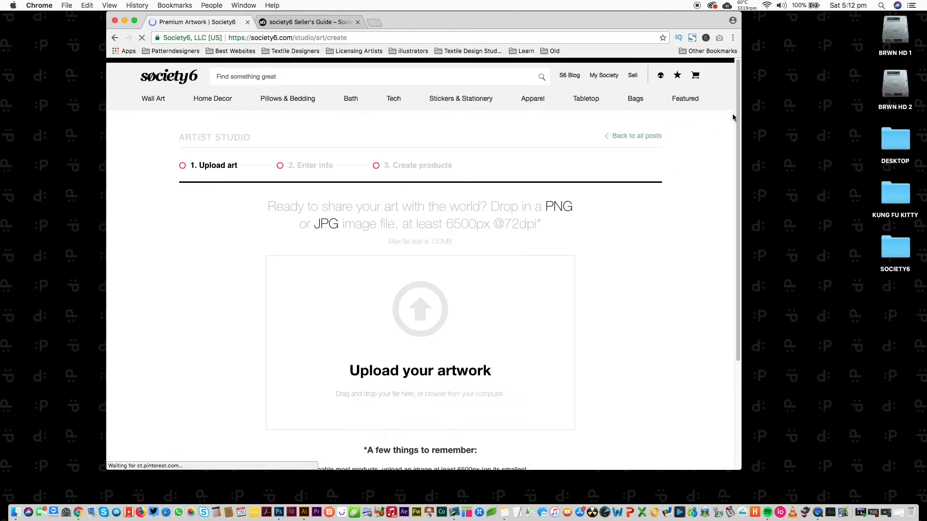
scroll("down", 3)
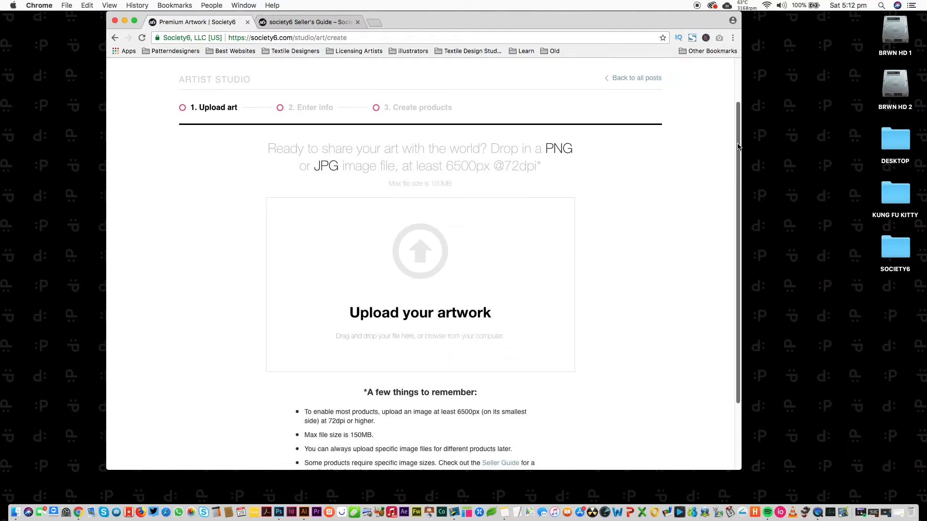
scroll("down", 3)
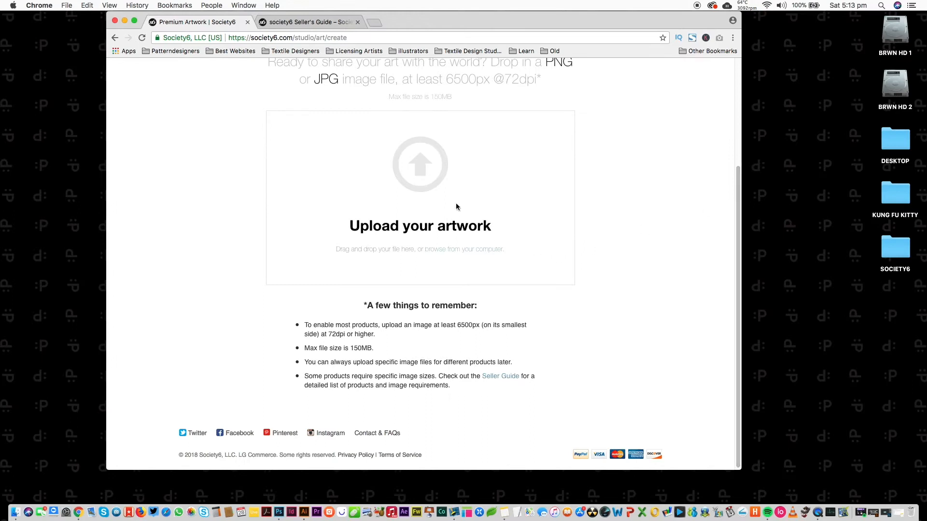
mouse_move(500, 376)
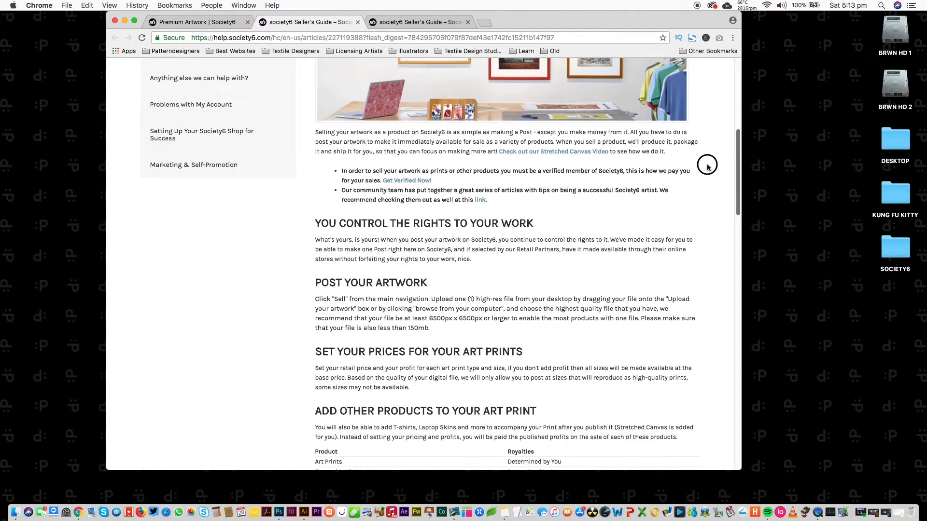
- Scroll through the Seller's Guide royalties table and product pixel-size table
scroll("down", 3)
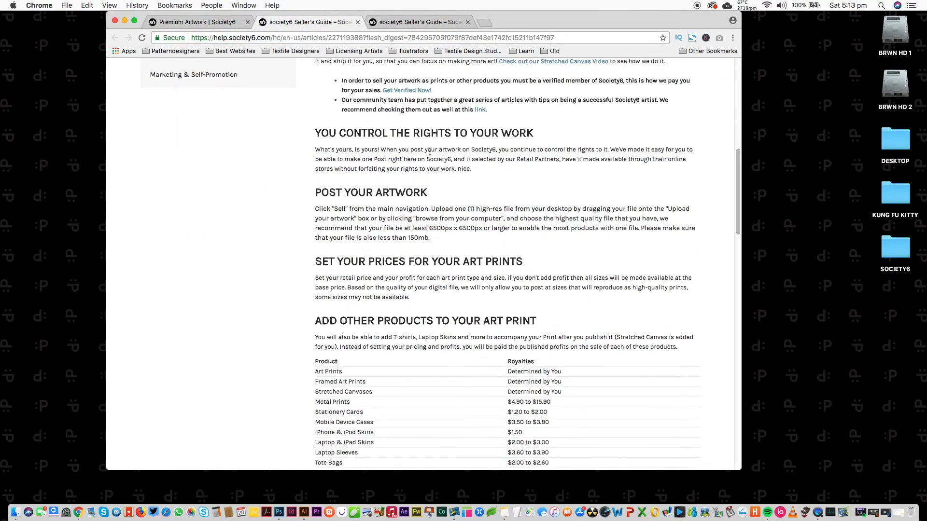
mouse_move(387, 211)
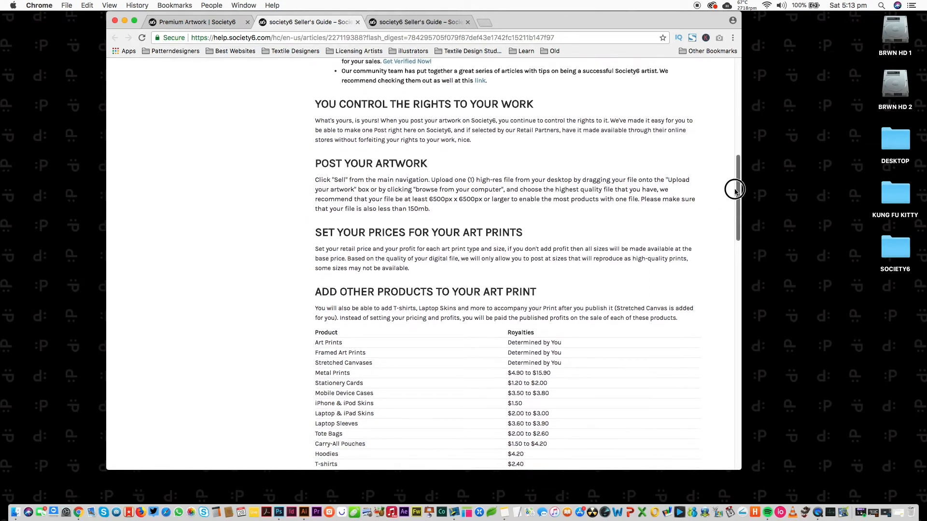
scroll("down", 3)
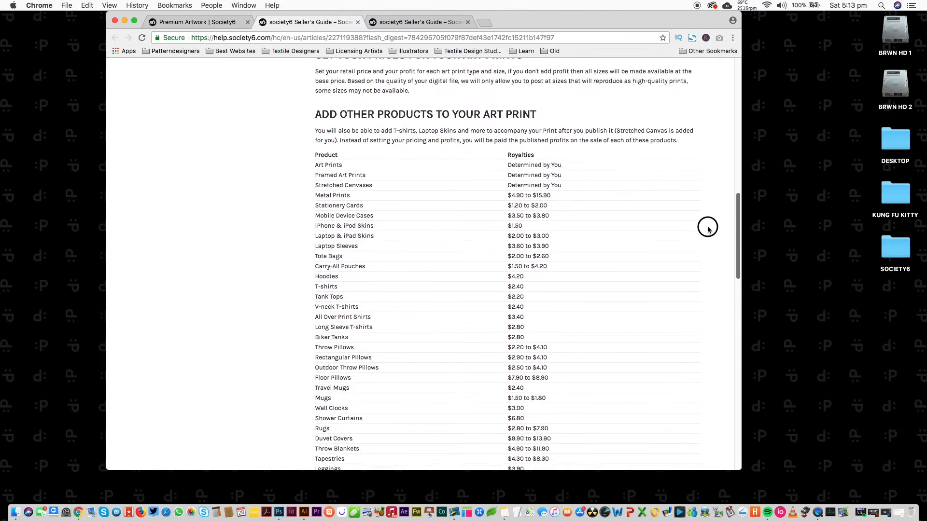
scroll("down", 3)
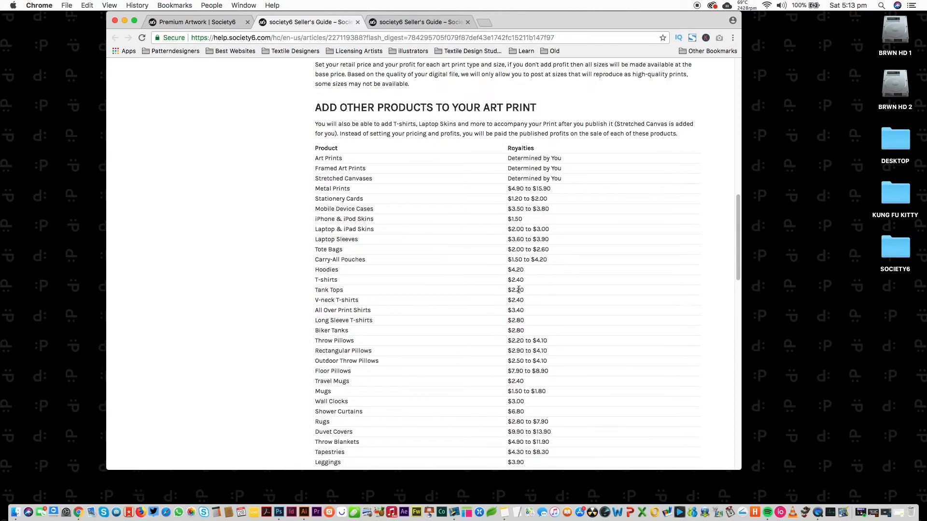
scroll("down", 3)
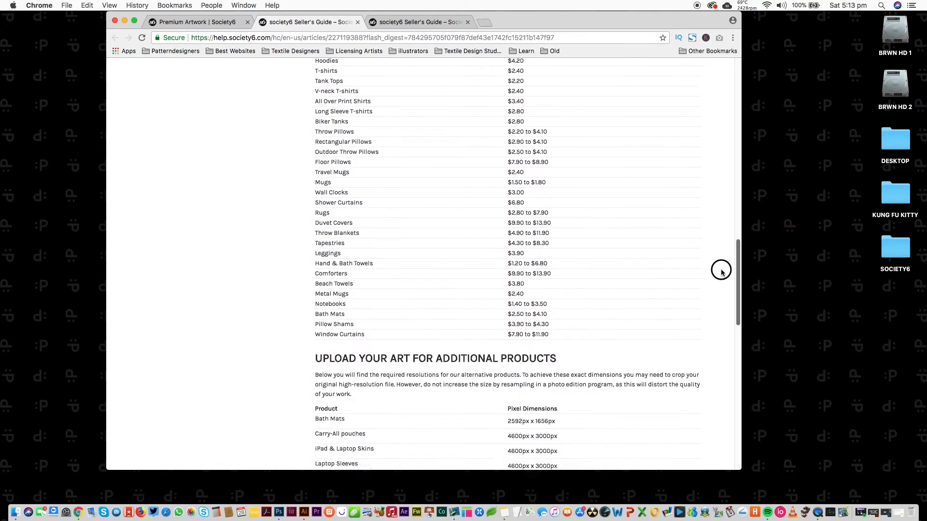
scroll("down", 3)
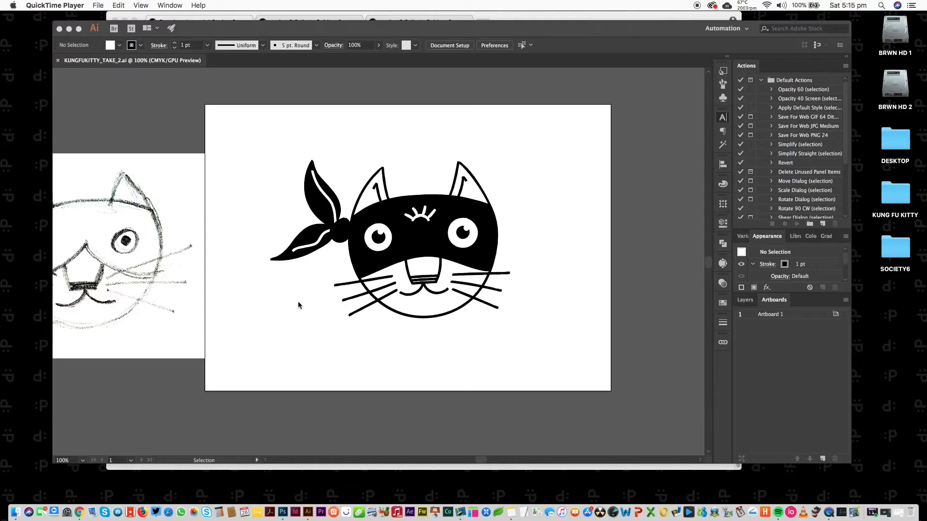
mouse_move(295, 289)
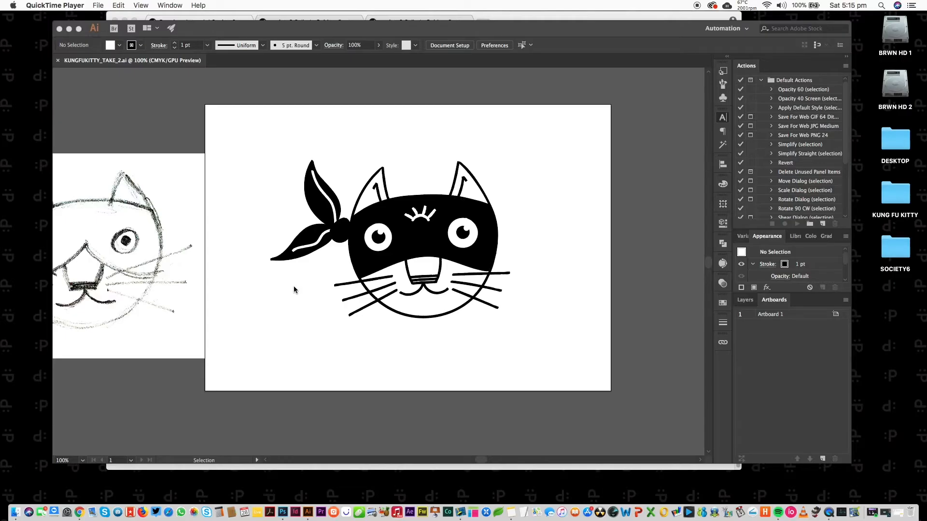
mouse_move(290, 303)
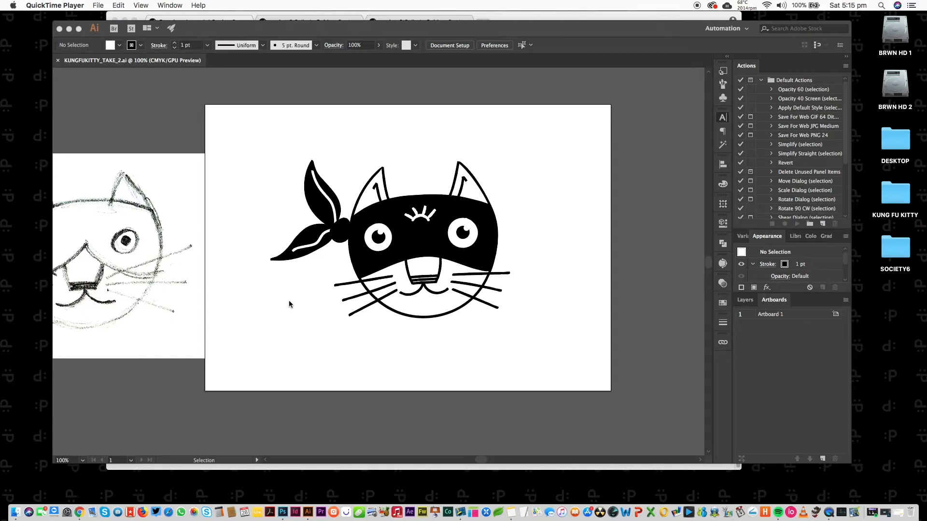
mouse_move(287, 305)
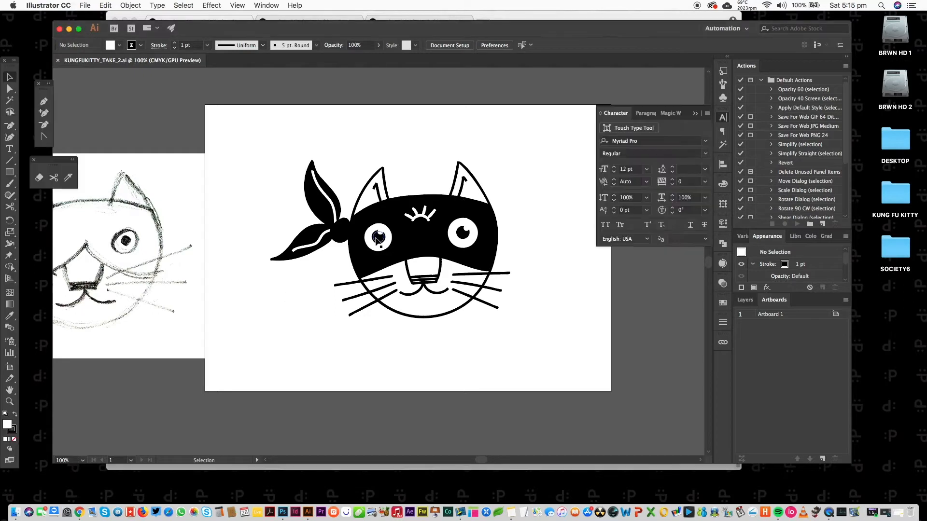
- Bring the KUNGFUKITTY_TAKE_2.ai document window to the front in Illustrator
left_click_drag(413, 237, 402, 228)
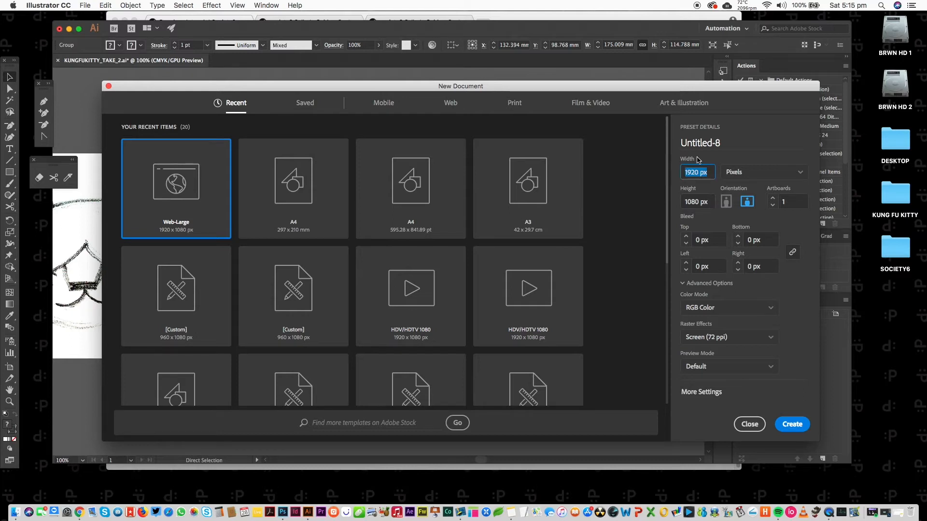
- Set width and height to 6500 px and create the new document
type("650")
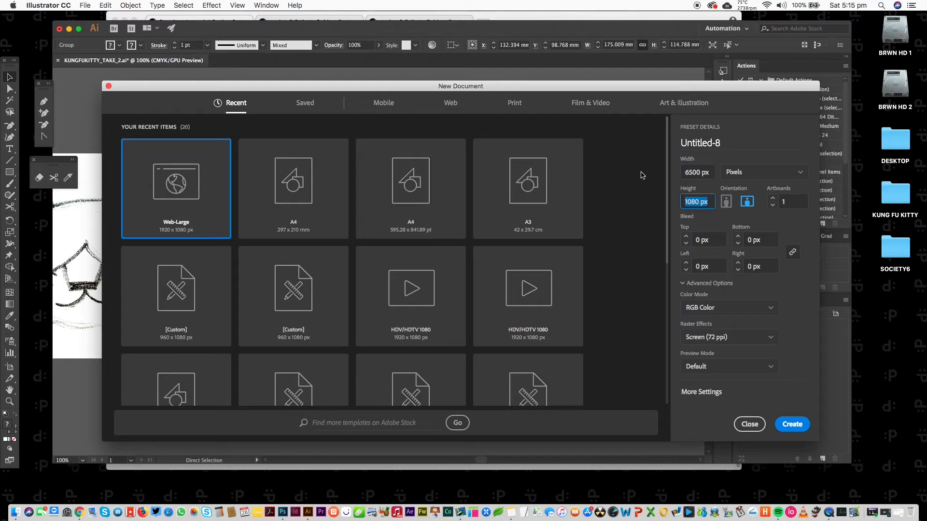
type("6500")
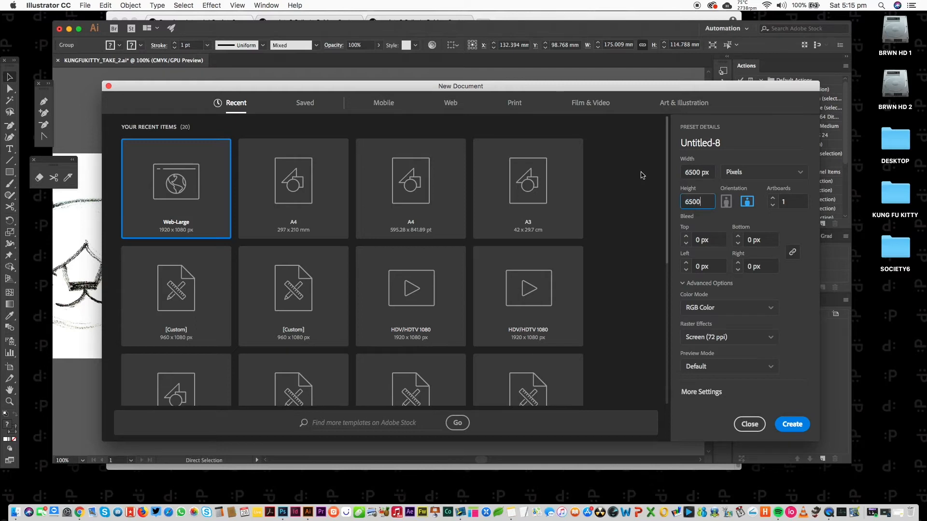
left_click(791, 424)
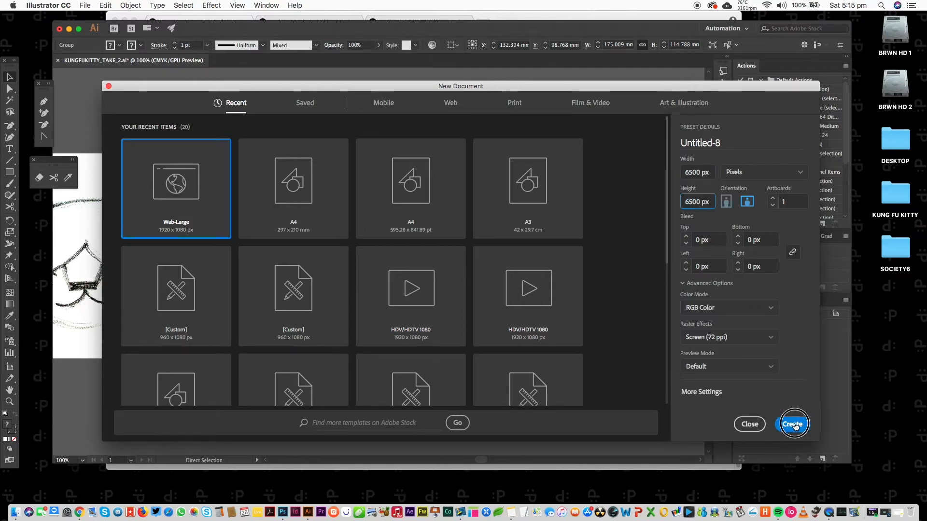
left_click(793, 423)
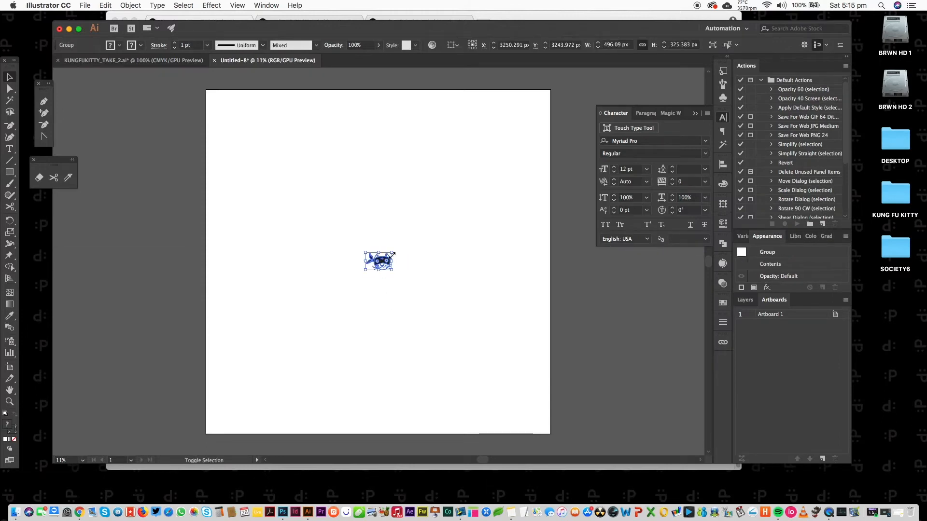
- Open the Transform panel and drag-scale the kitty group to fill the artboard
left_click(722, 205)
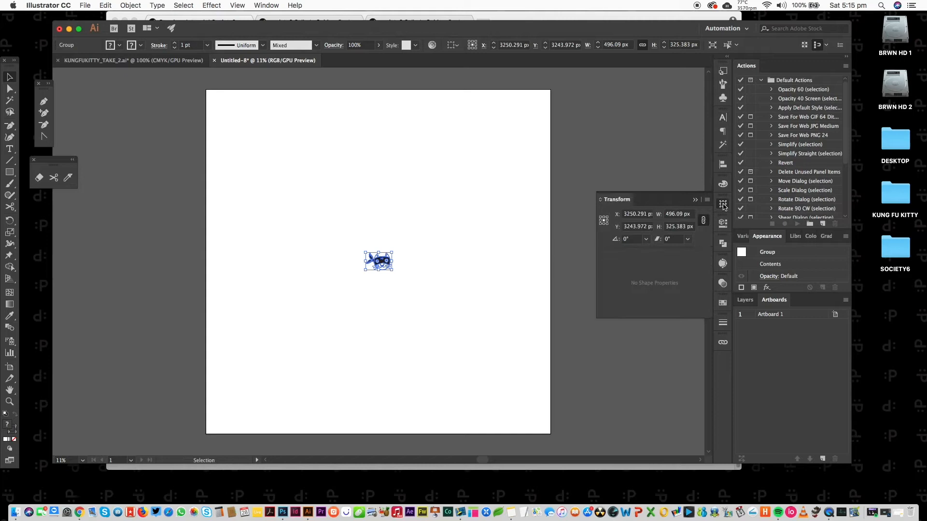
left_click(696, 199)
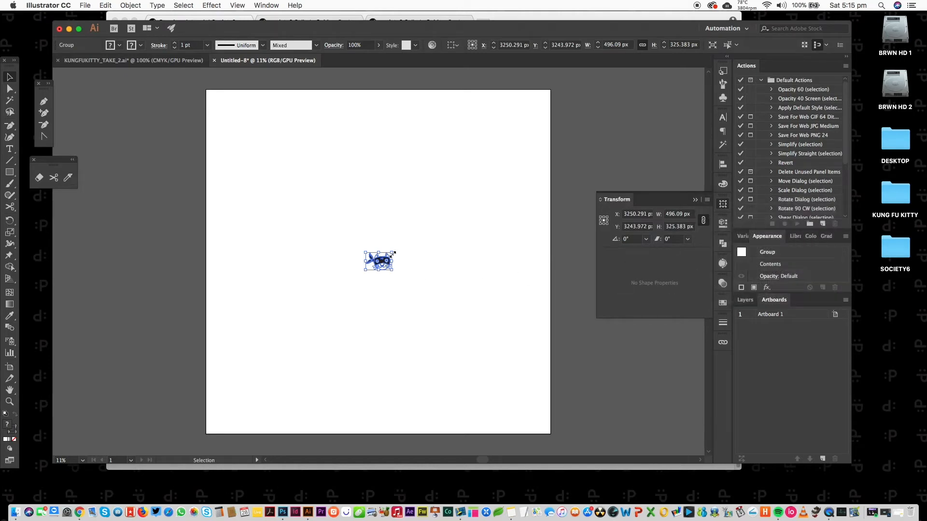
left_click_drag(390, 254, 312, 288)
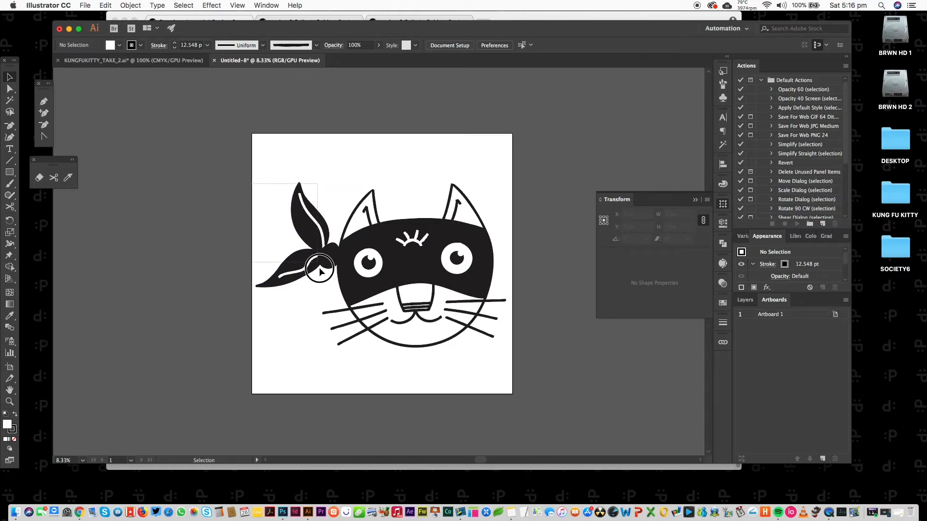
left_click(321, 258)
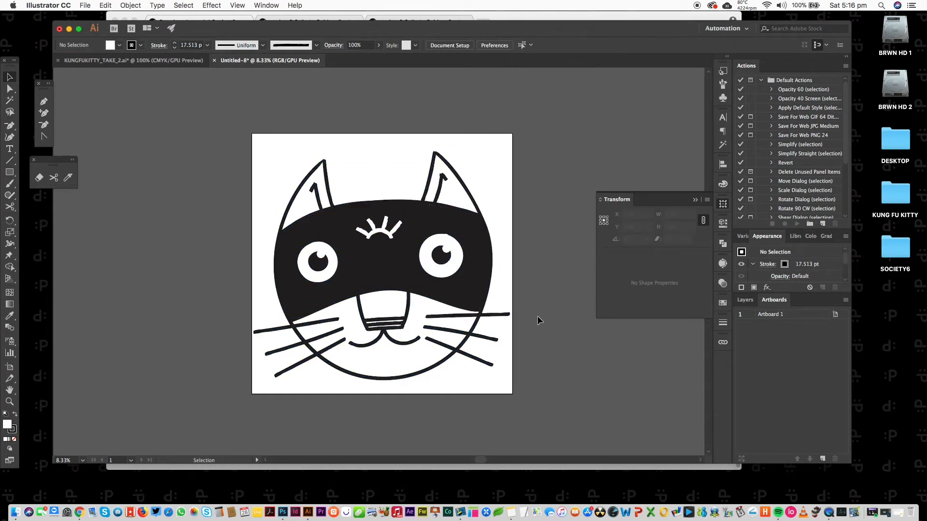
- Save the enlarged artwork as KUNGFUKITTY_6500PX.ai in SOCIETY6, accepting default Illustrator options
left_click(85, 5)
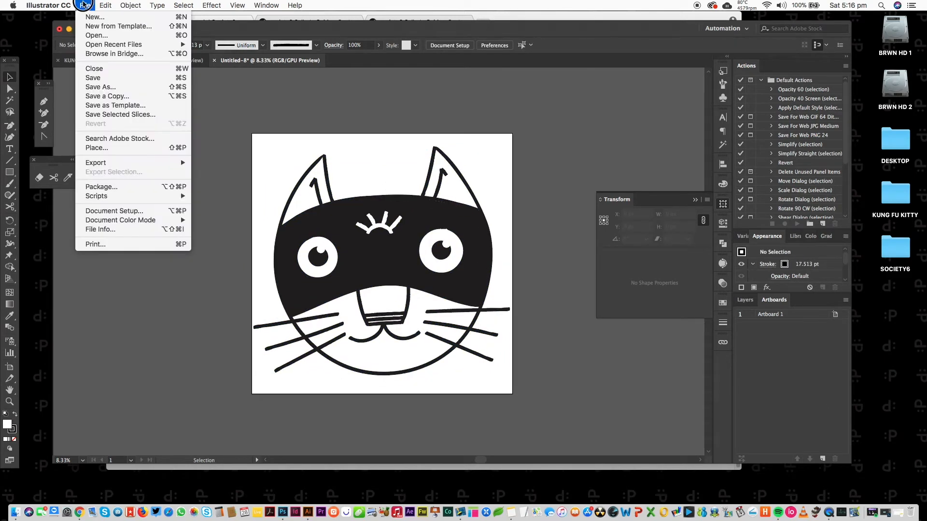
left_click(100, 87)
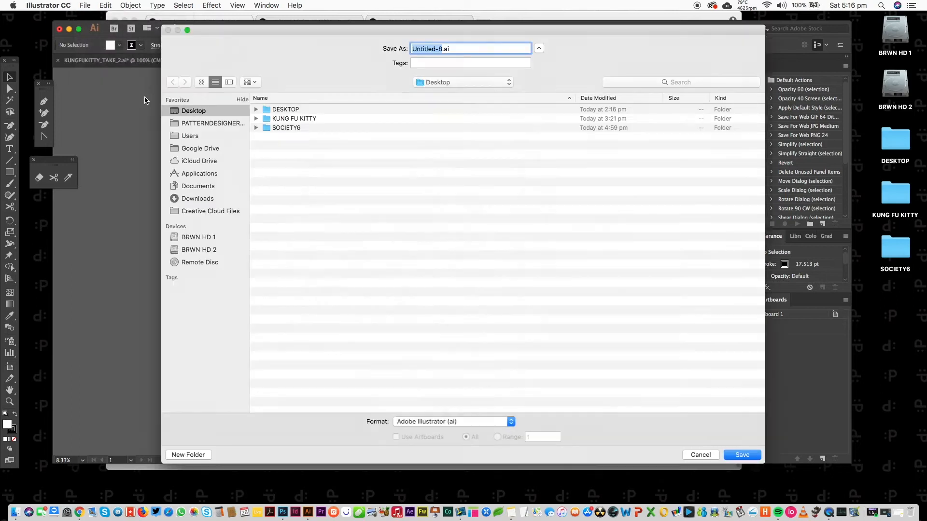
left_click(286, 127)
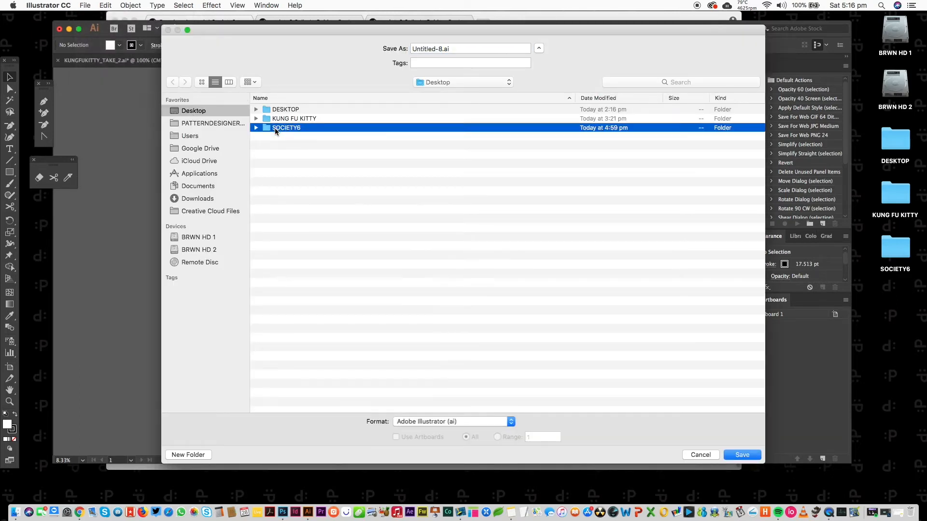
double_click(287, 127)
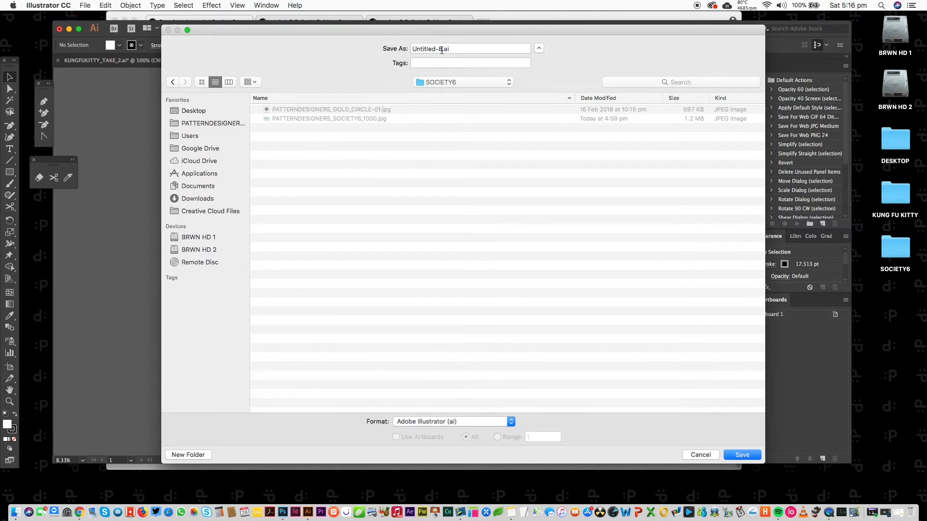
type("KUNGFUKITTY_6500PX.ai")
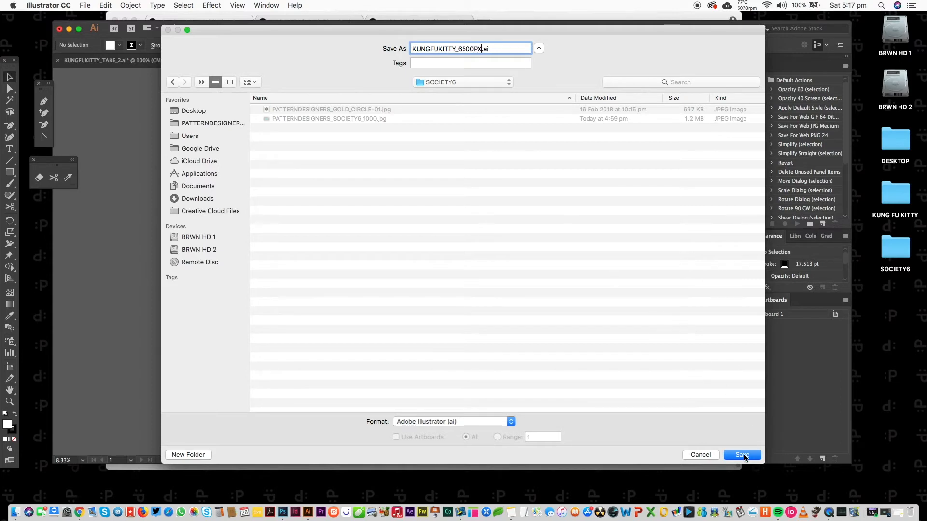
left_click(742, 454)
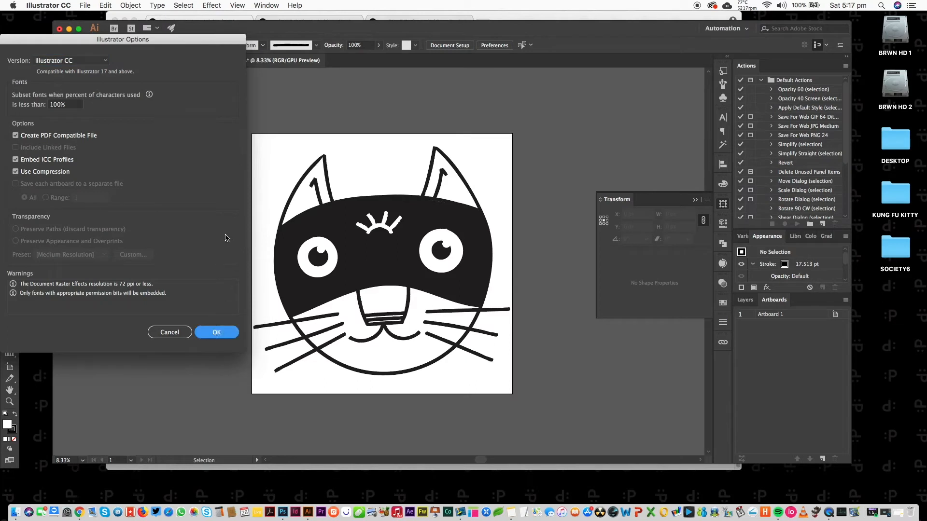
left_click(216, 332)
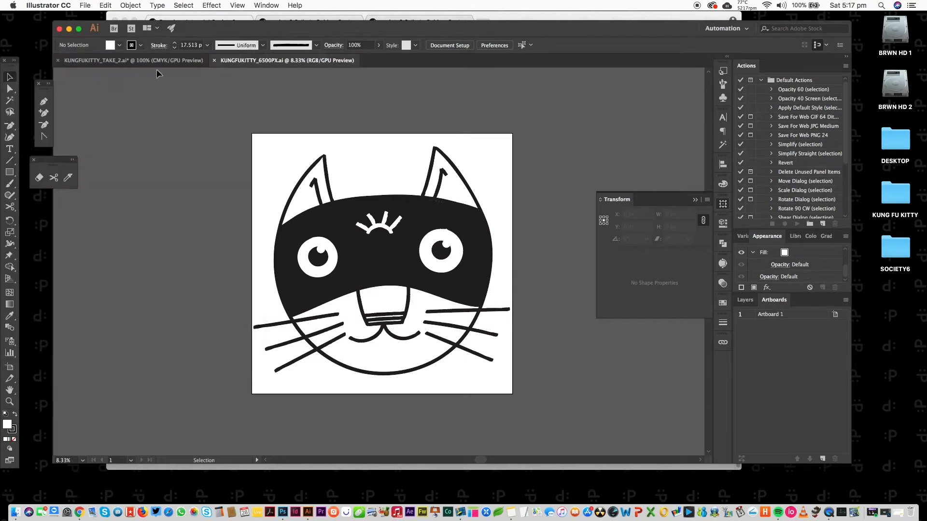
- Export the artboard to SOCIETY6 as an RGB, maximum-quality KUNGFUKITTY_6500PX-01.jpg
left_click(85, 5)
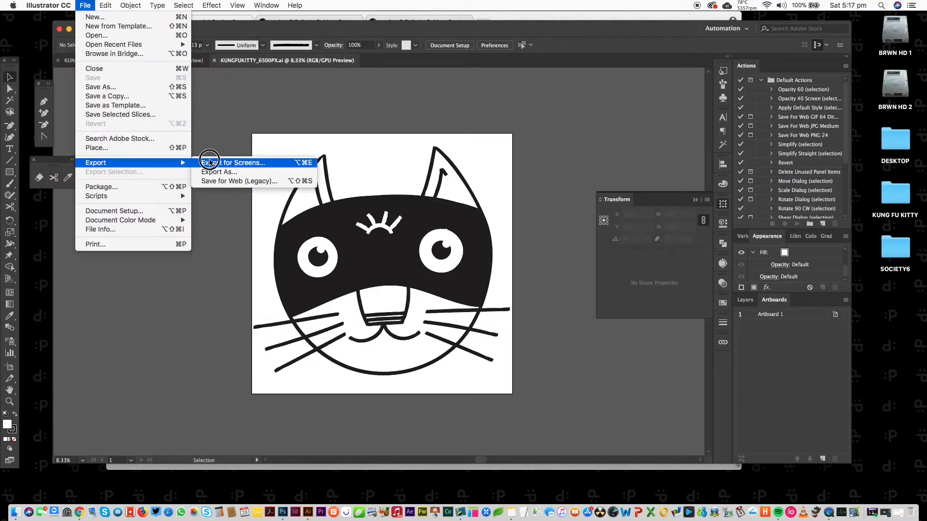
left_click(218, 172)
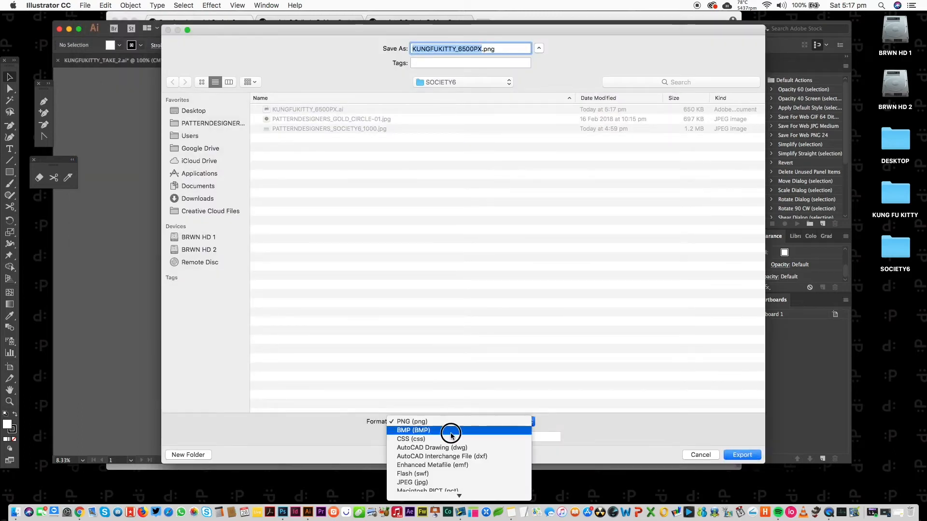
left_click(411, 483)
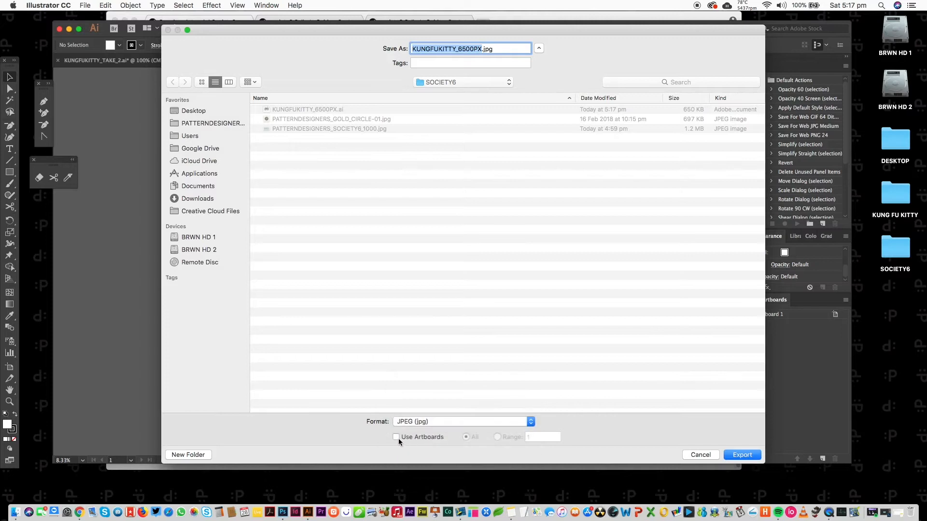
left_click(395, 436)
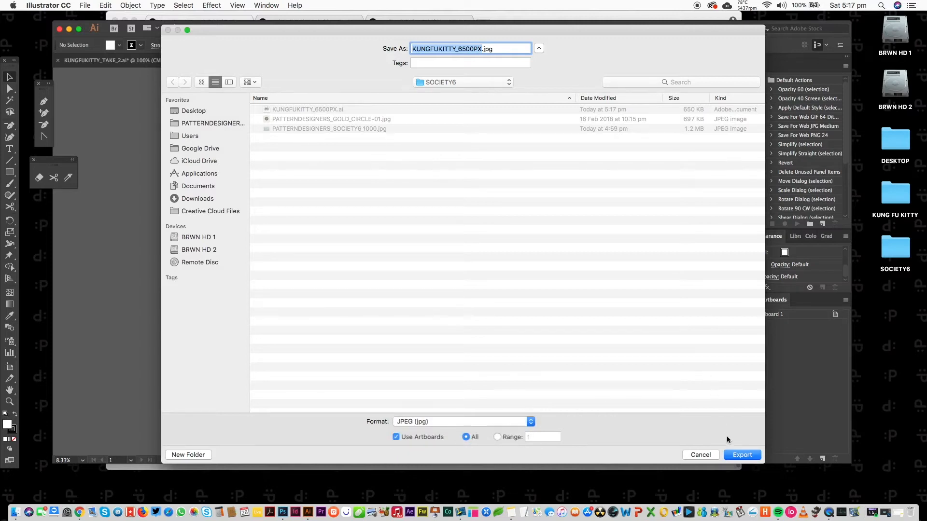
left_click(742, 454)
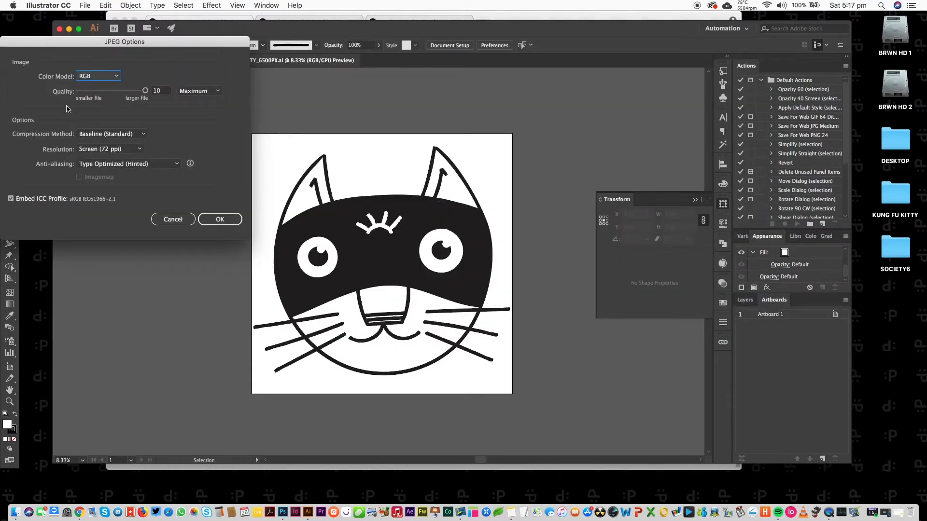
left_click(98, 76)
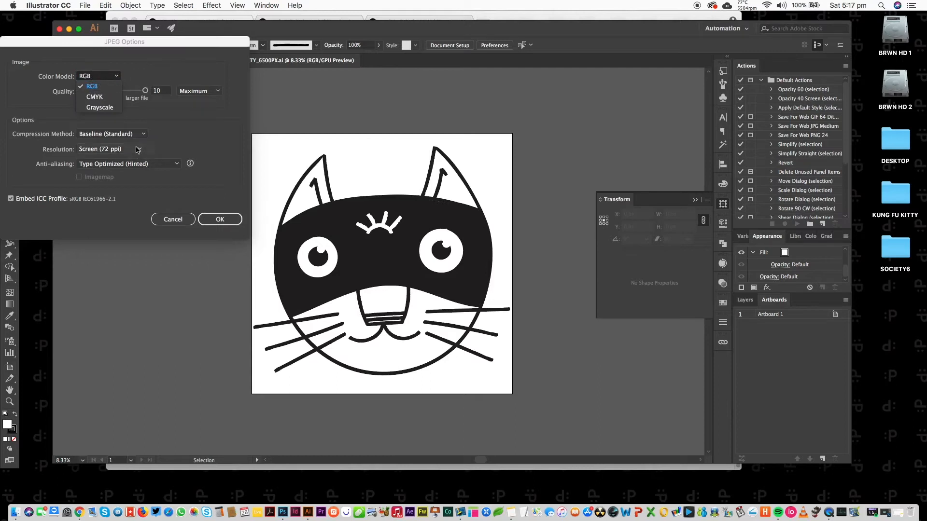
left_click(92, 86)
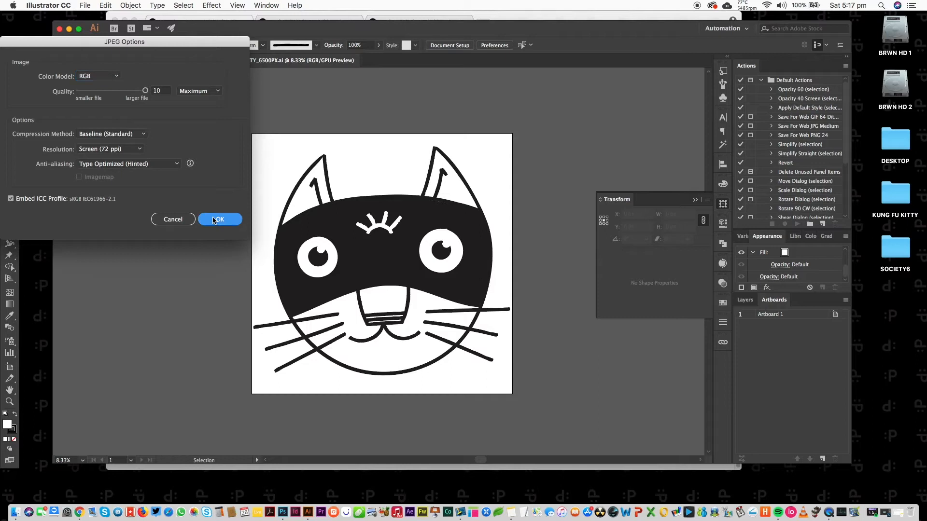
left_click(219, 219)
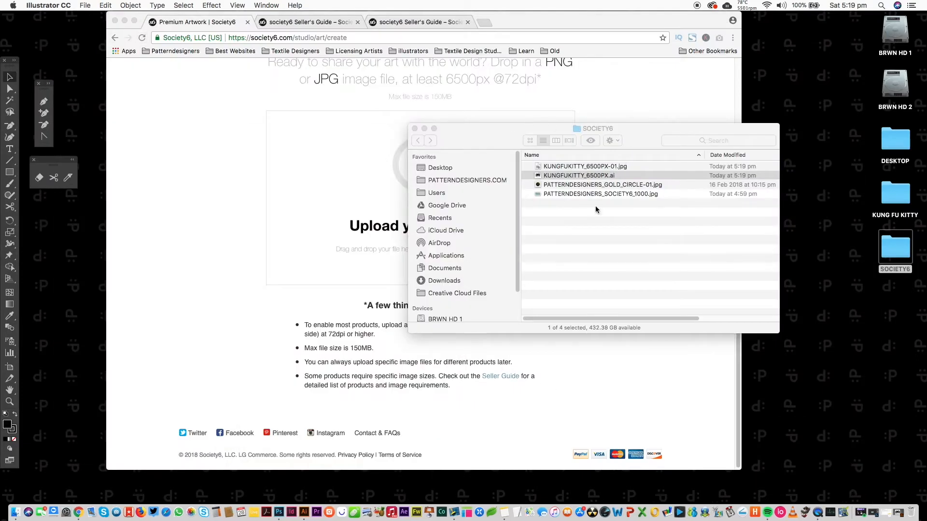
- Select KUNGFUKITTY_6500PX-01.jpg in the SOCIETY6 Finder window to preview it
left_click(584, 166)
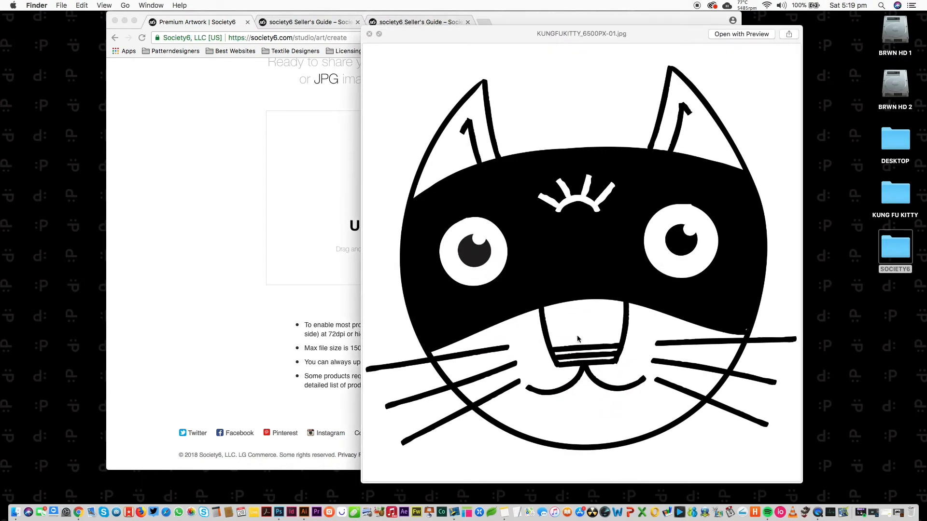
mouse_move(747, 326)
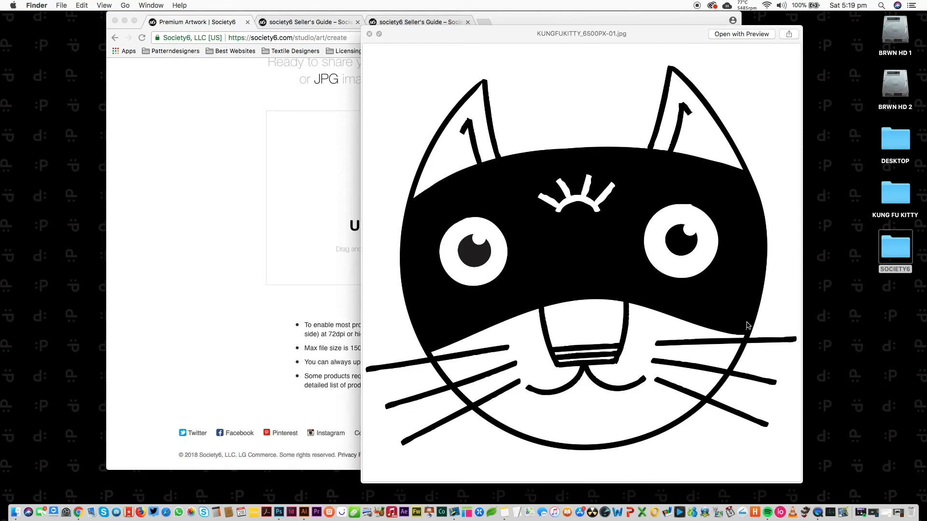
mouse_move(774, 165)
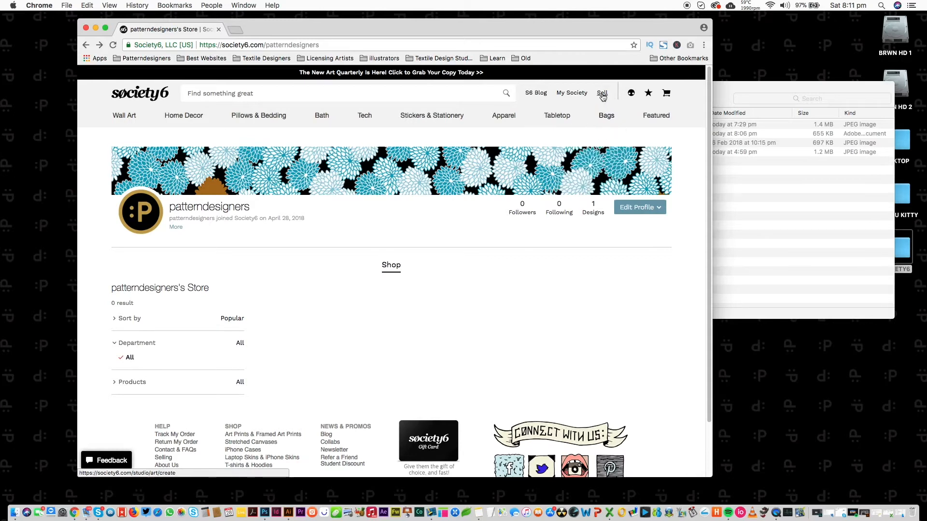
- Start a new Society6 design and drag in the kitty JPEG to upload it
left_click(603, 93)
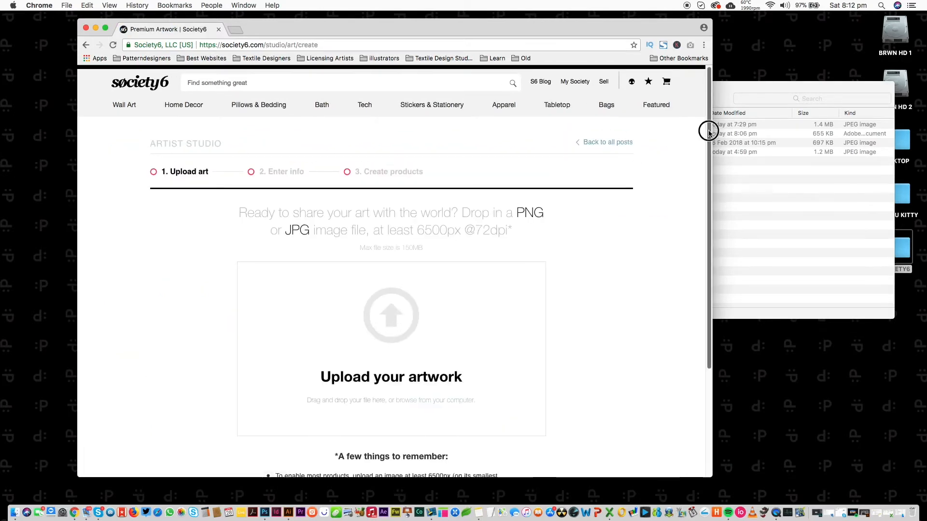
scroll("down", 3)
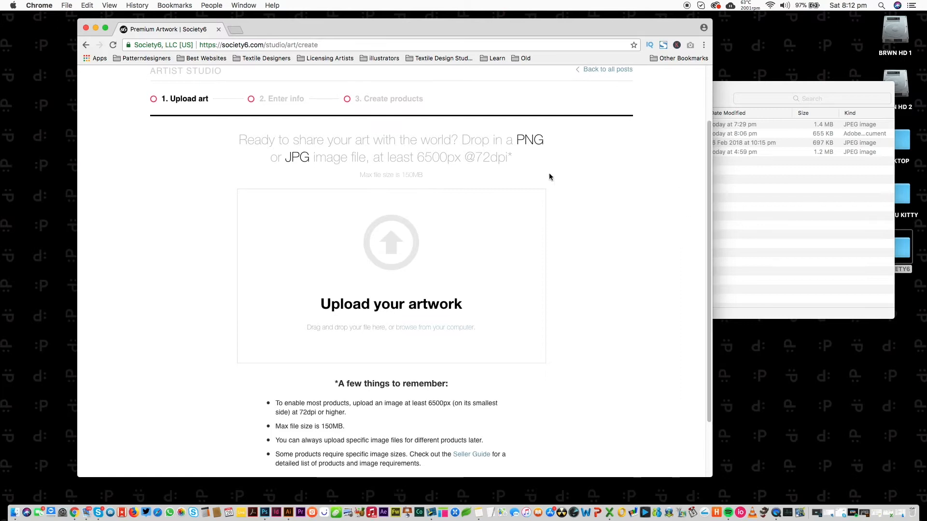
mouse_move(458, 170)
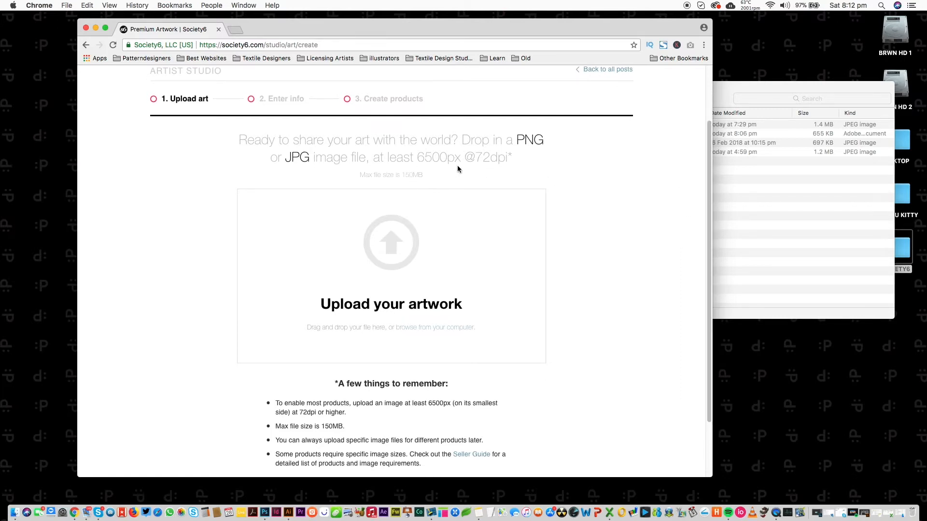
mouse_move(733, 92)
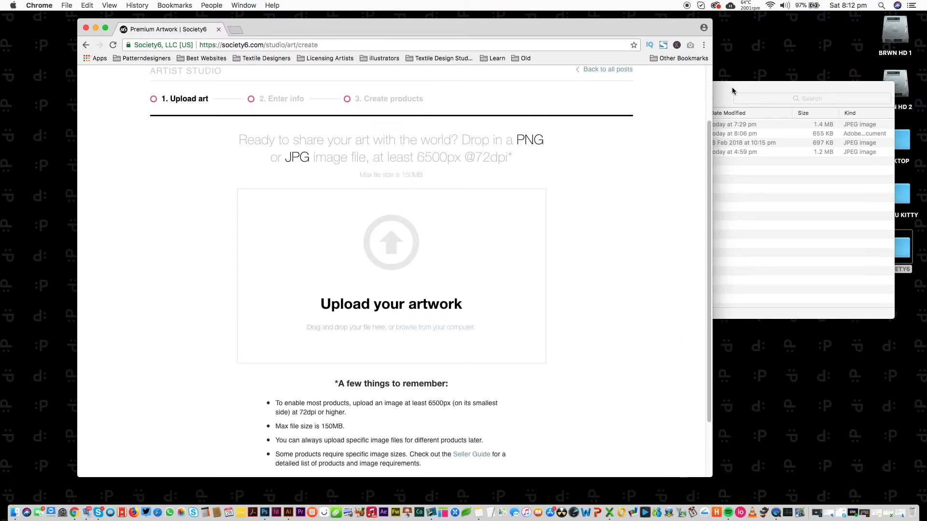
left_click_drag(628, 124, 363, 281)
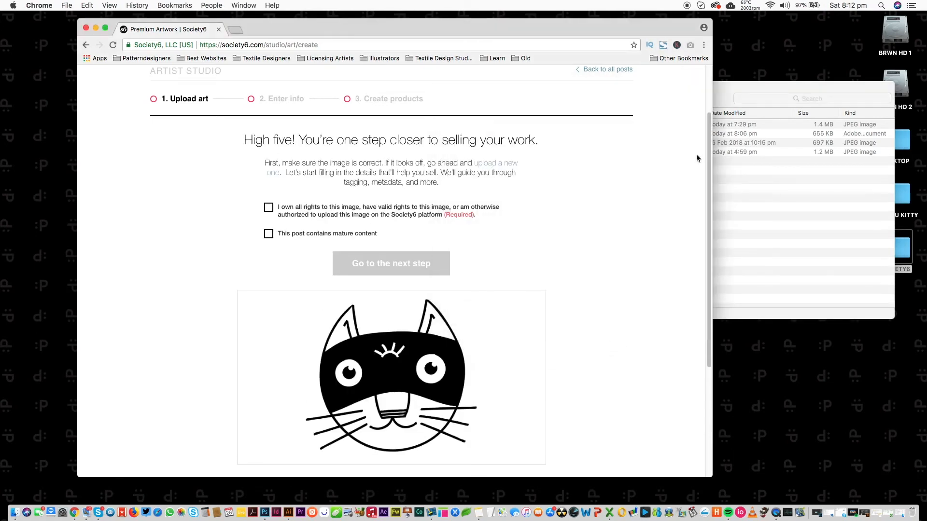
- Confirm owning all rights to the image and advance to the Enter info step
left_click(269, 206)
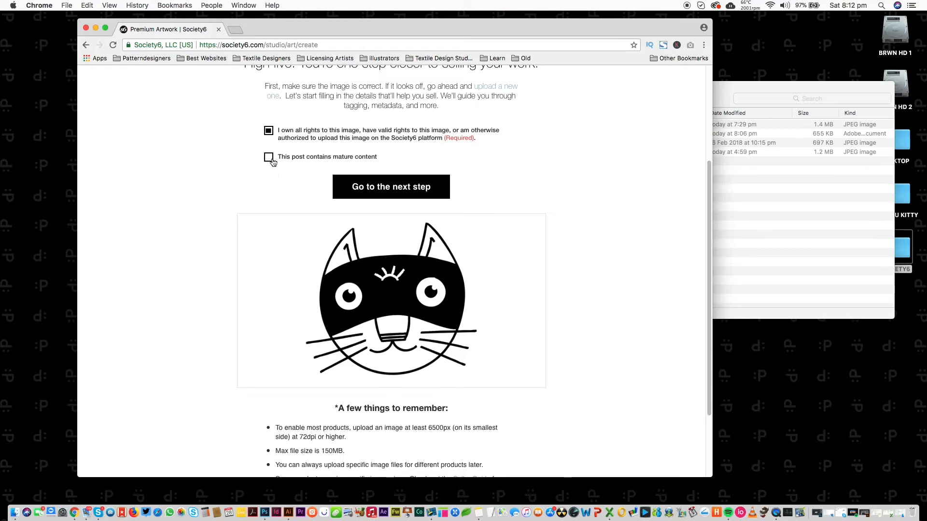
scroll("down", 3)
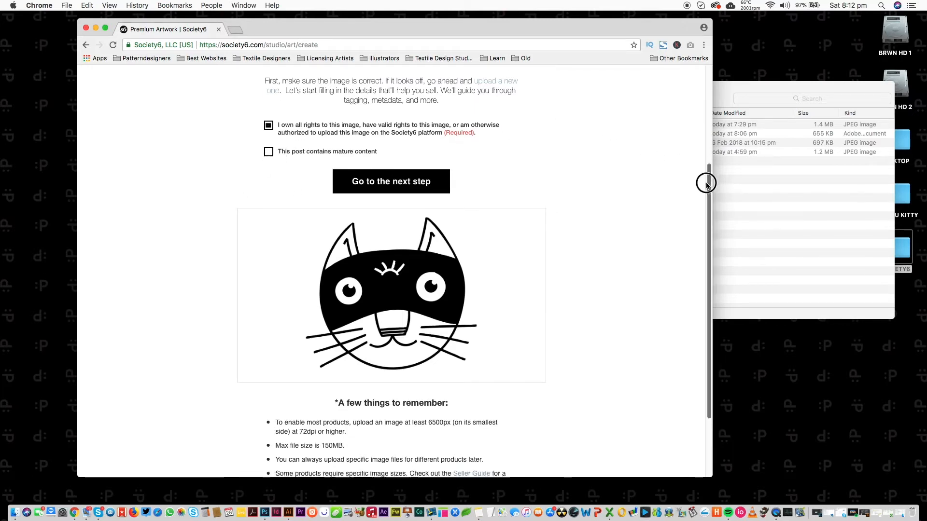
scroll("down", 3)
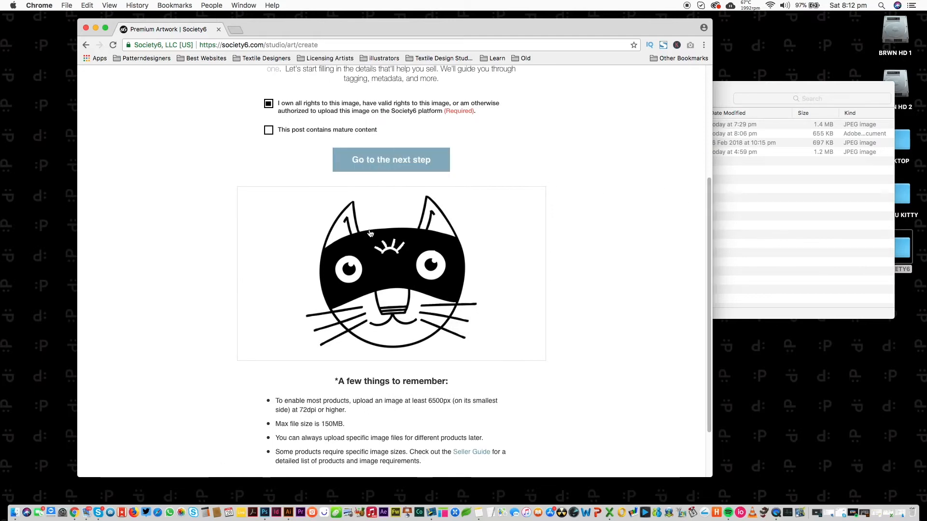
left_click(391, 160)
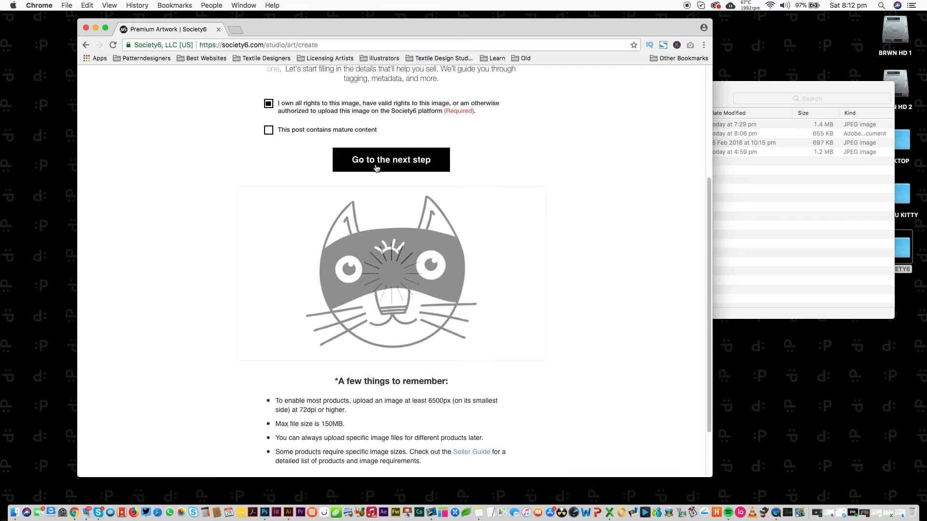
left_click(391, 160)
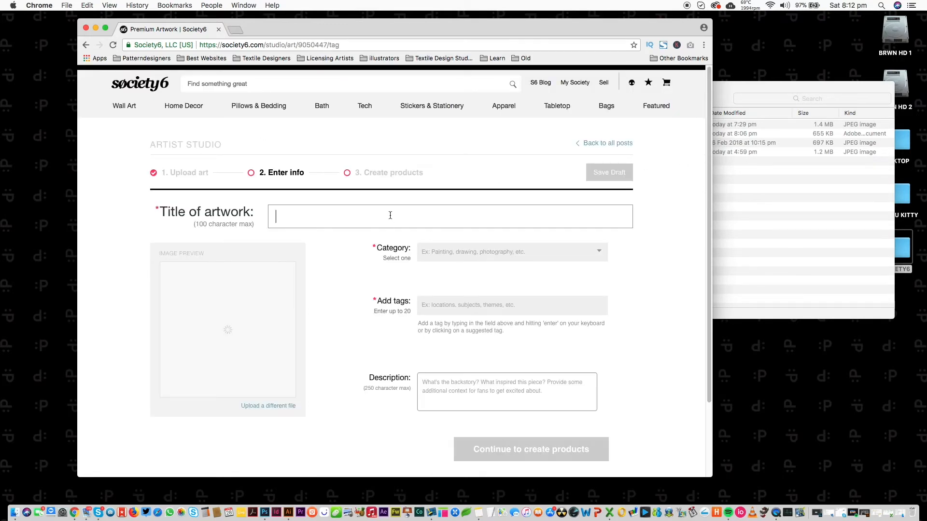
- Title the artwork 'Kung Fu Kitty' and choose the Drawing category
type("K")
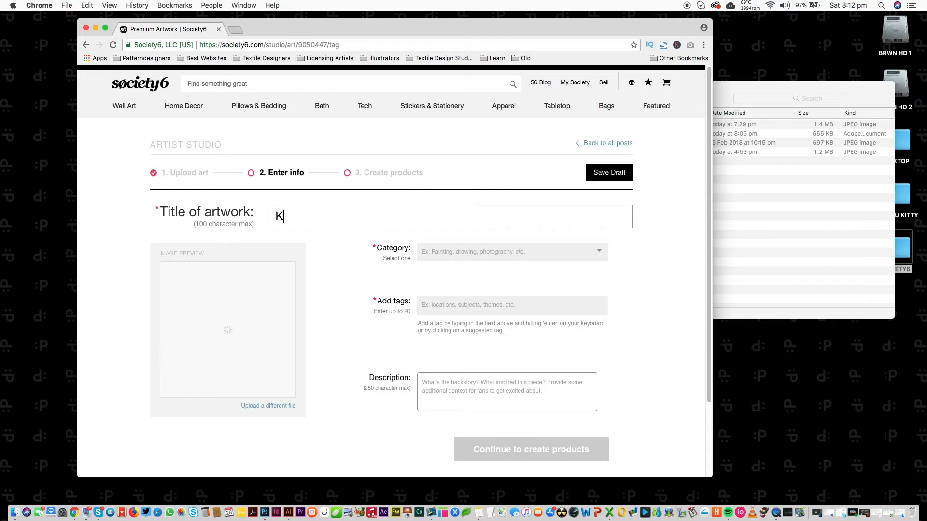
type("ung")
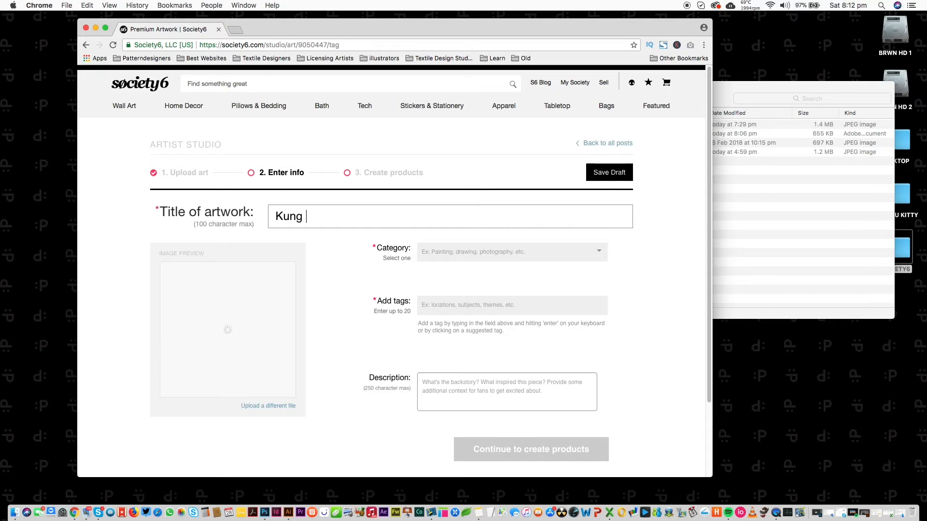
type("Fu Ki")
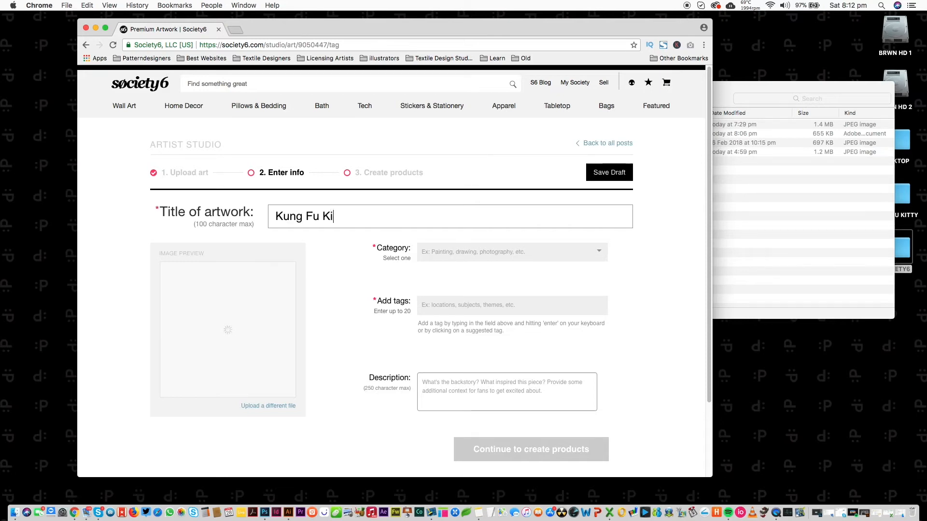
type("tty")
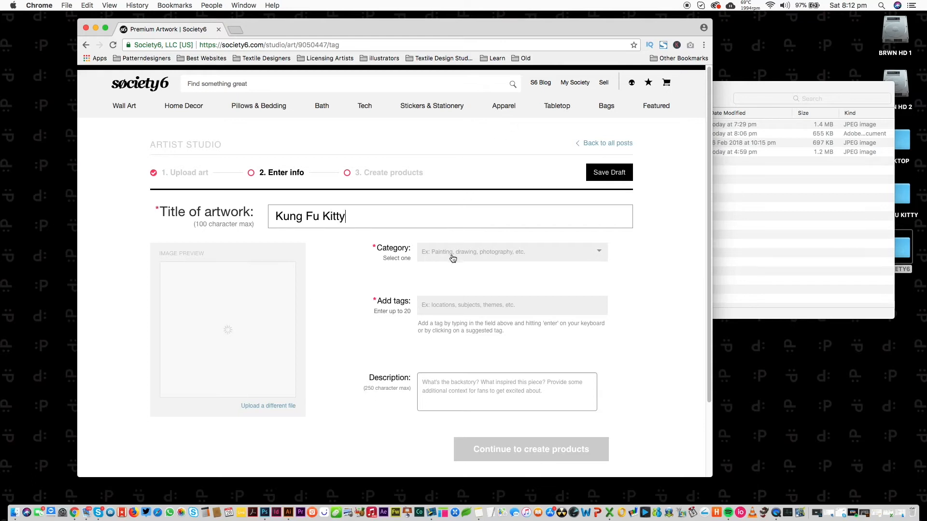
left_click(512, 252)
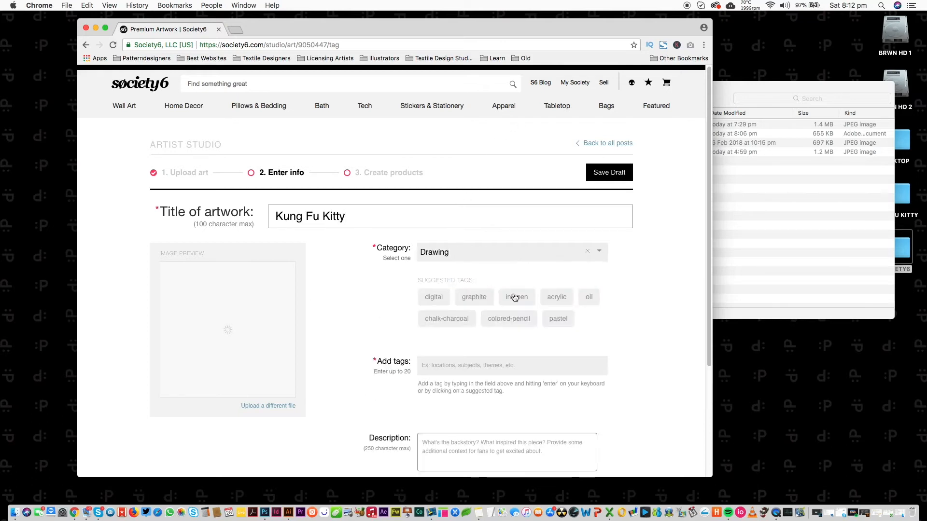
- Add tags including digital, kung fu kitty, kung fu cat and karate kitty
left_click(434, 297)
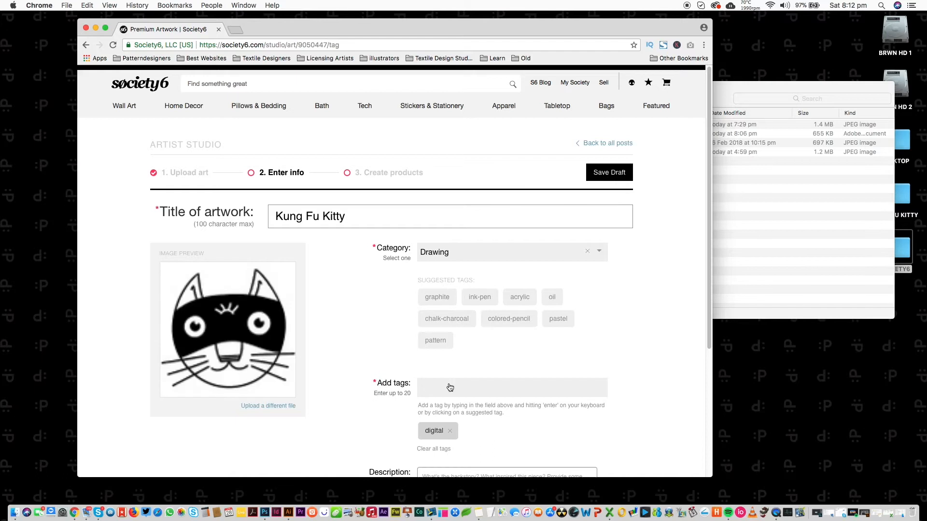
type("kung fu")
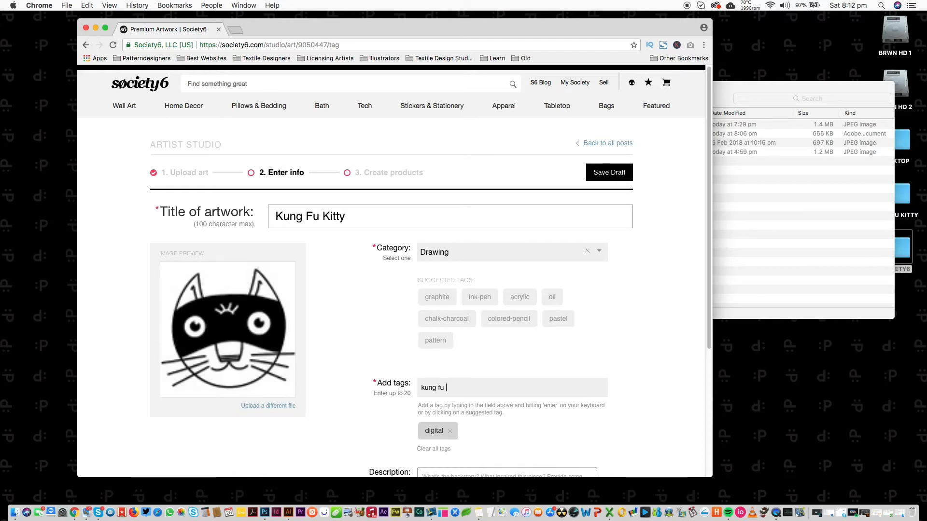
type("kitty")
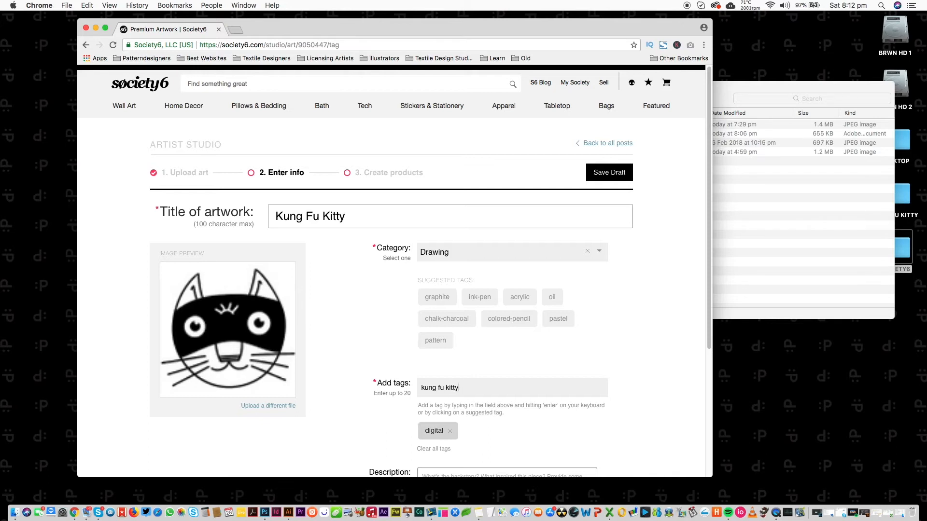
key("enter")
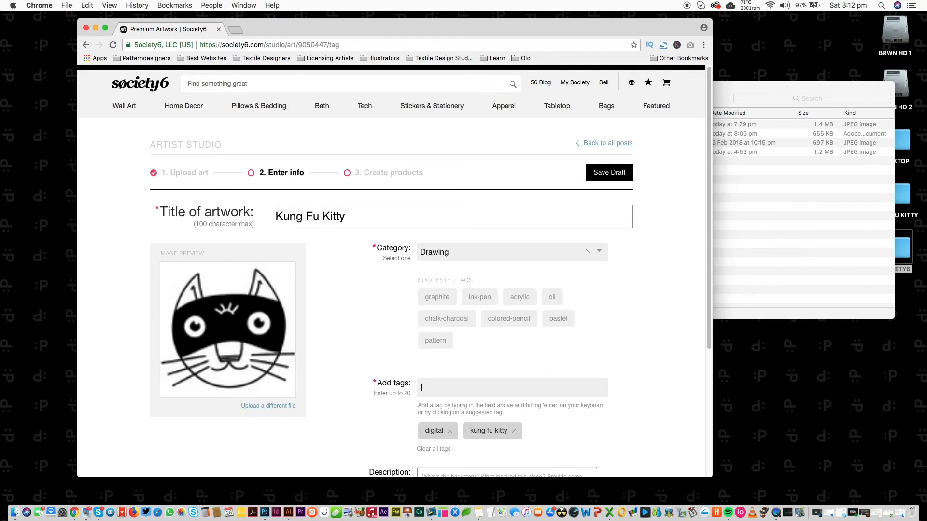
type("kun")
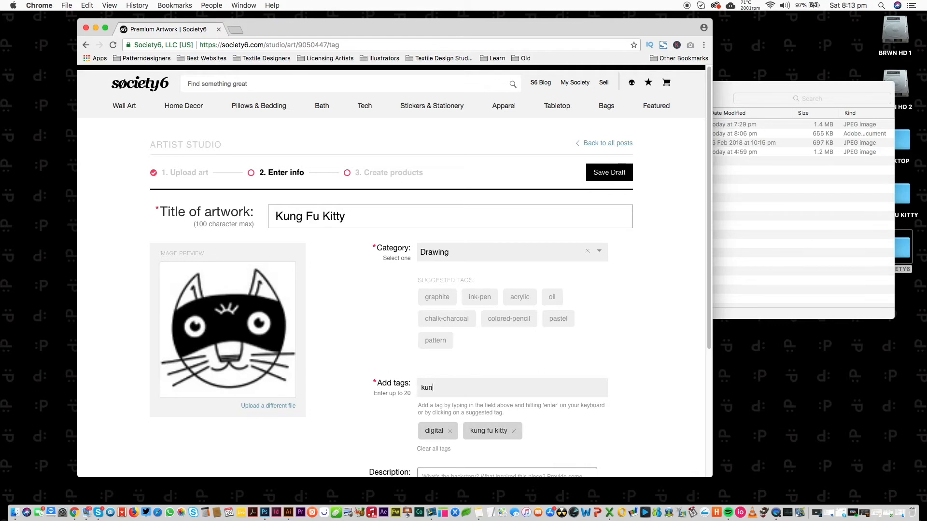
type("kung fu cat")
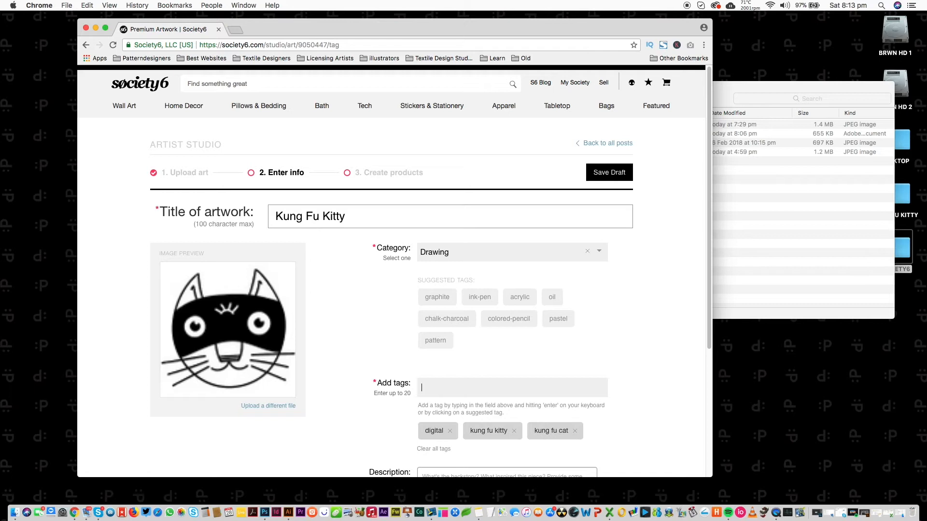
type("cat")
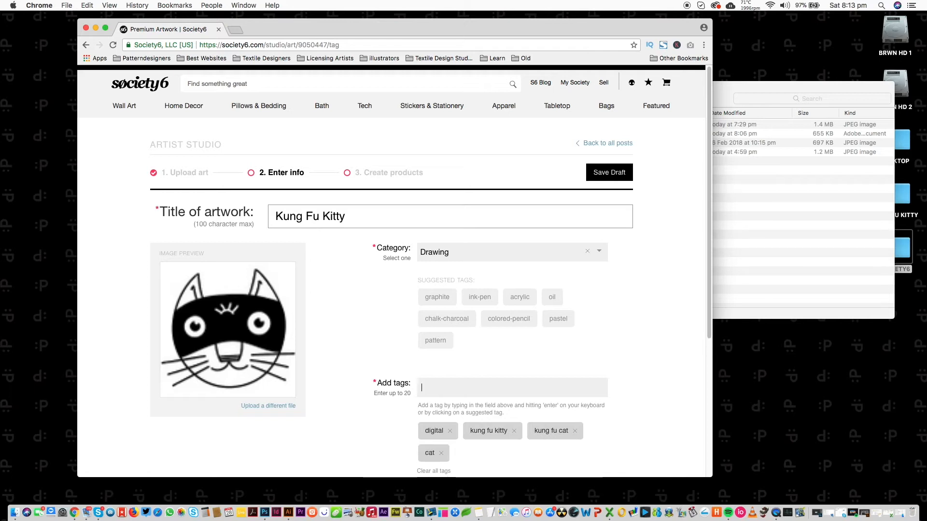
type("kitty")
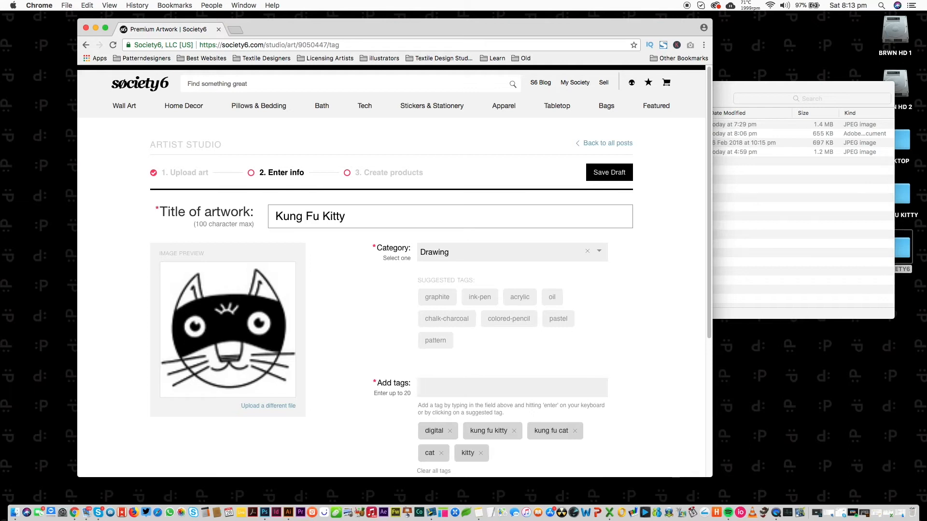
type("karate")
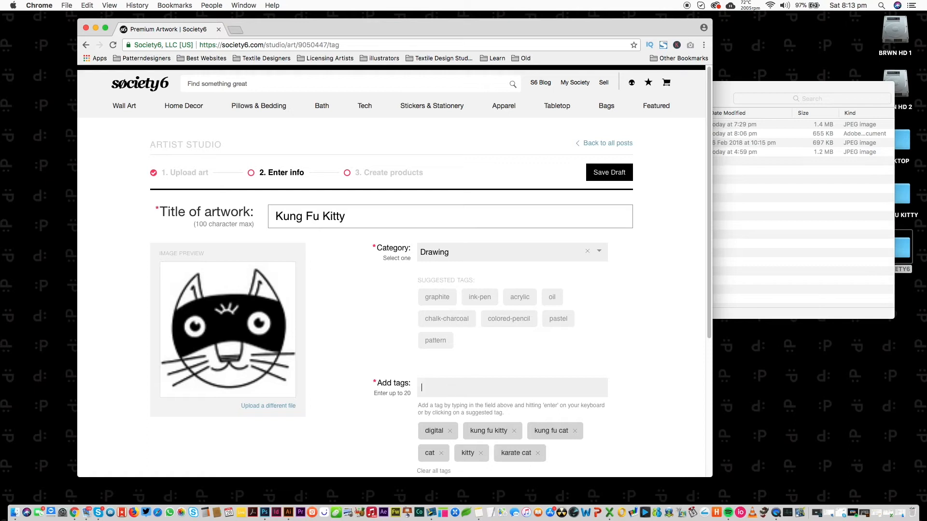
type("karate")
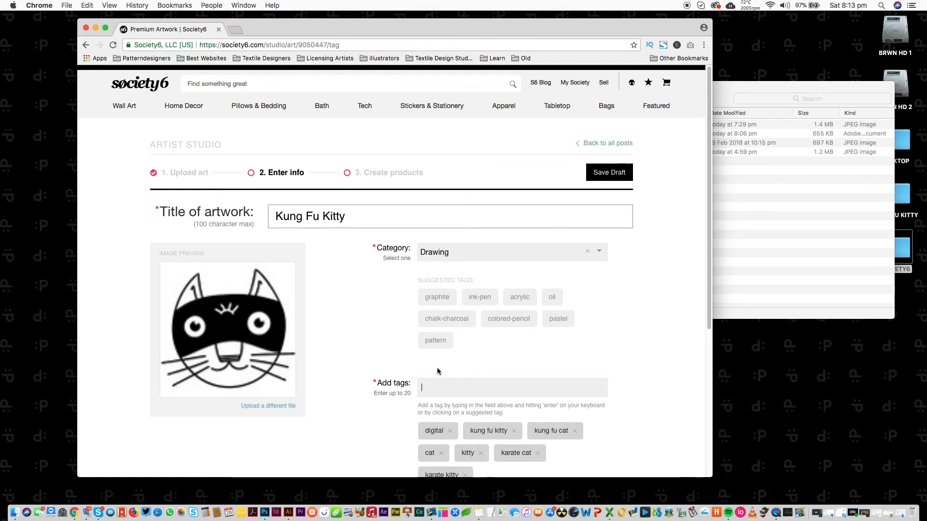
- Switch category to Graphic Design, add the black-and-white tag, then restore Drawing
left_click(510, 252)
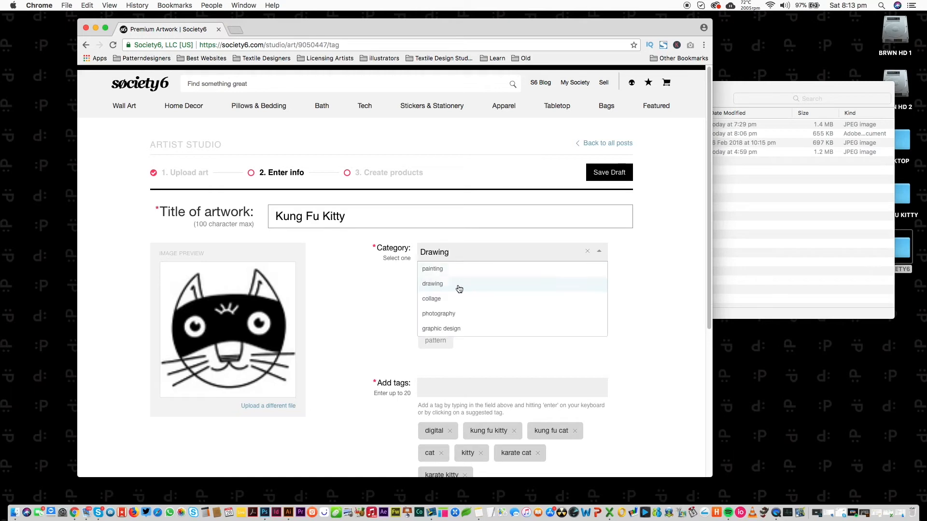
left_click(441, 329)
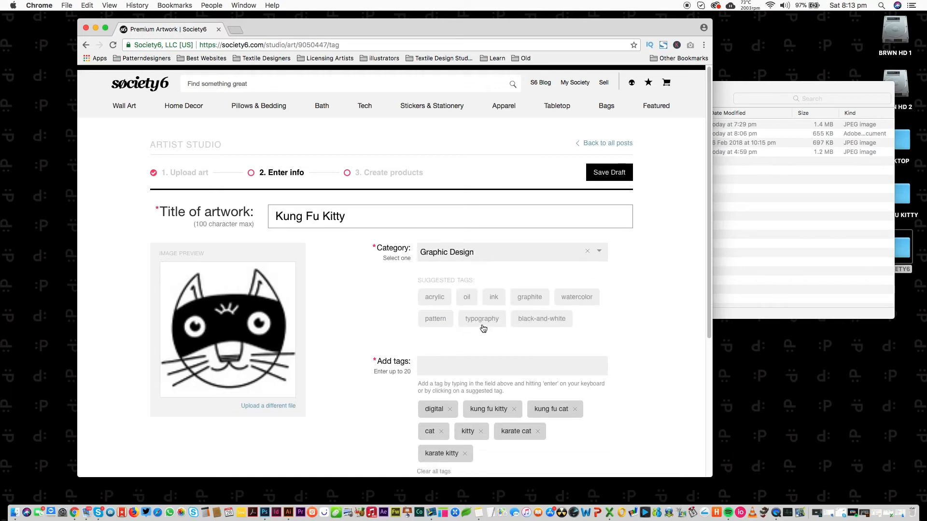
left_click(541, 319)
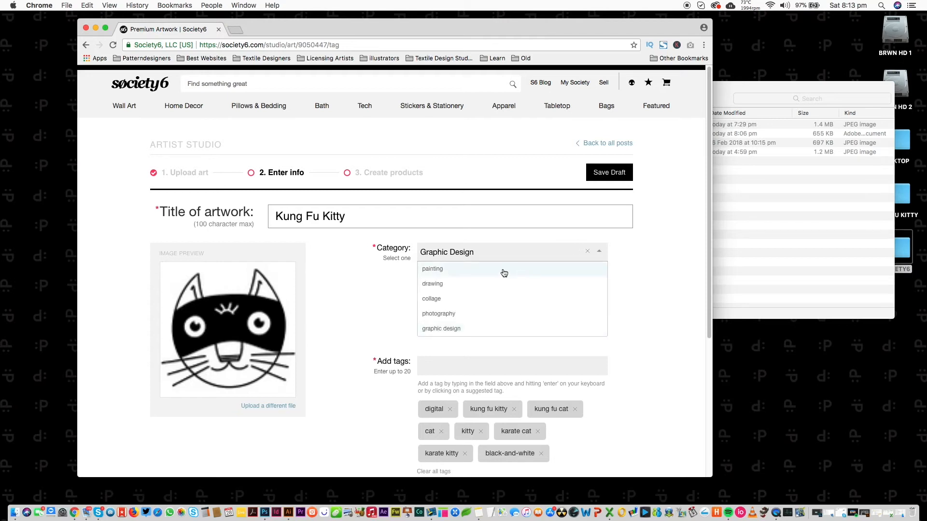
left_click(432, 284)
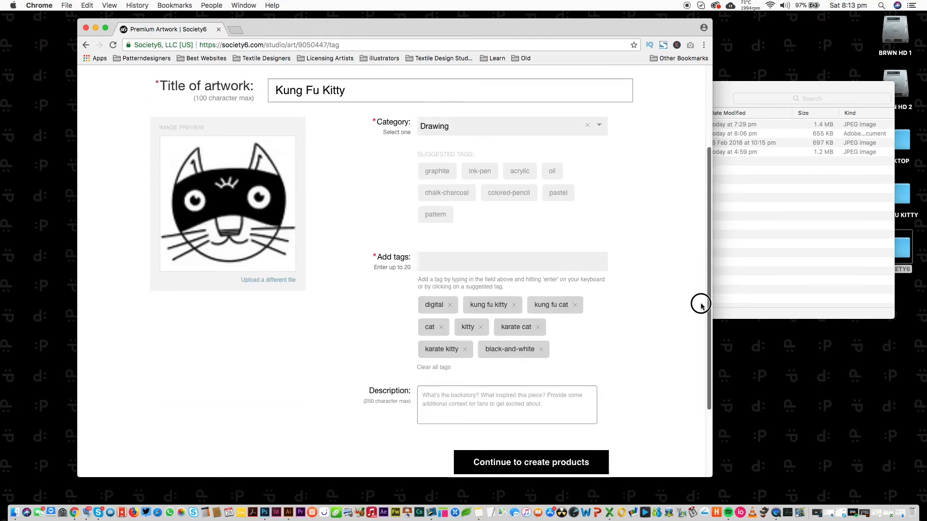
scroll("down", 3)
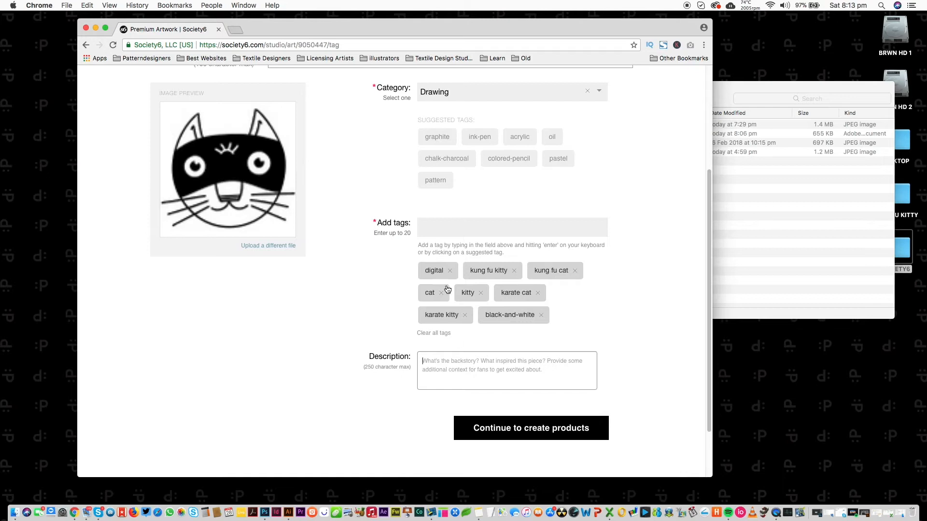
- Enter the description 'Kung Fu Kitty loves to do Kung Fu.' and continue to products
type("K")
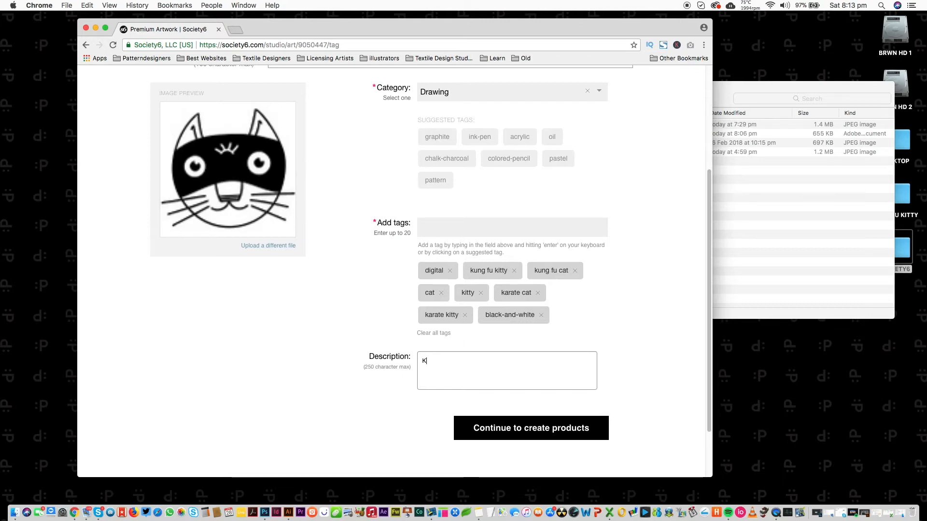
type("ung Fu")
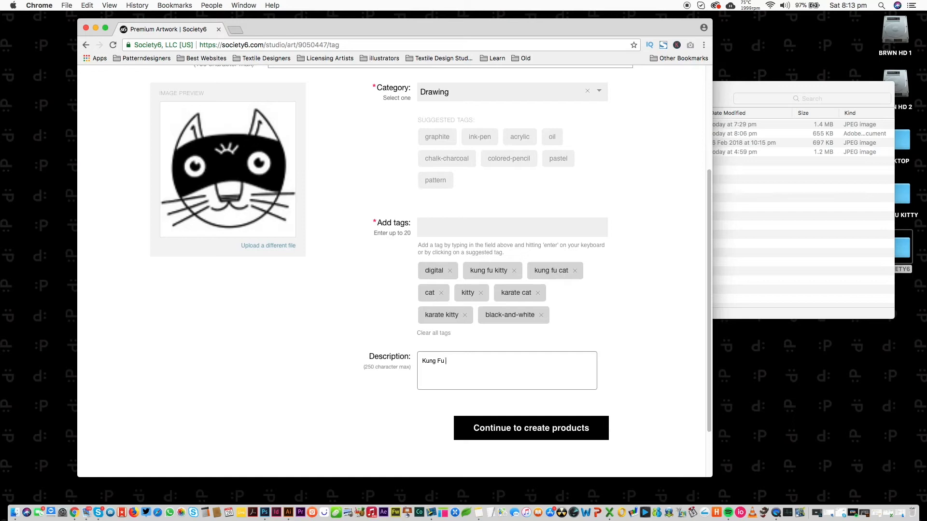
type("Kitty")
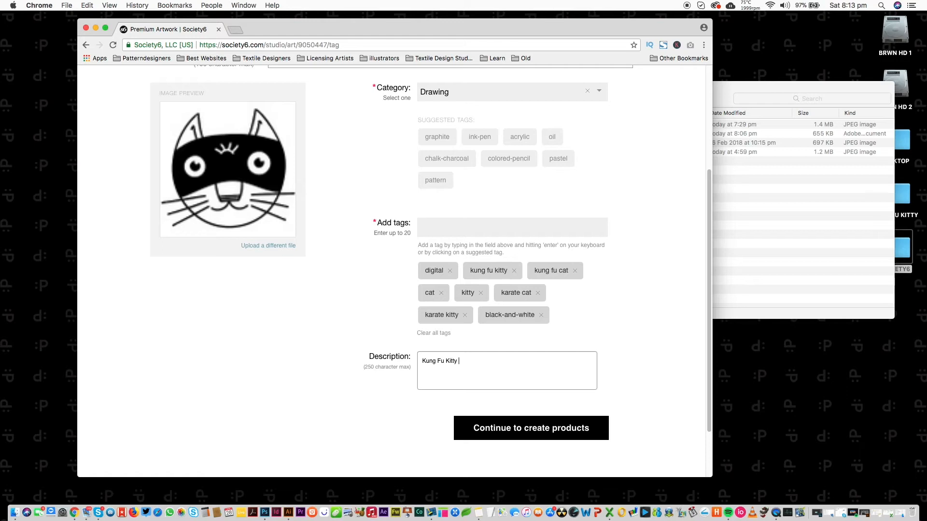
type("love")
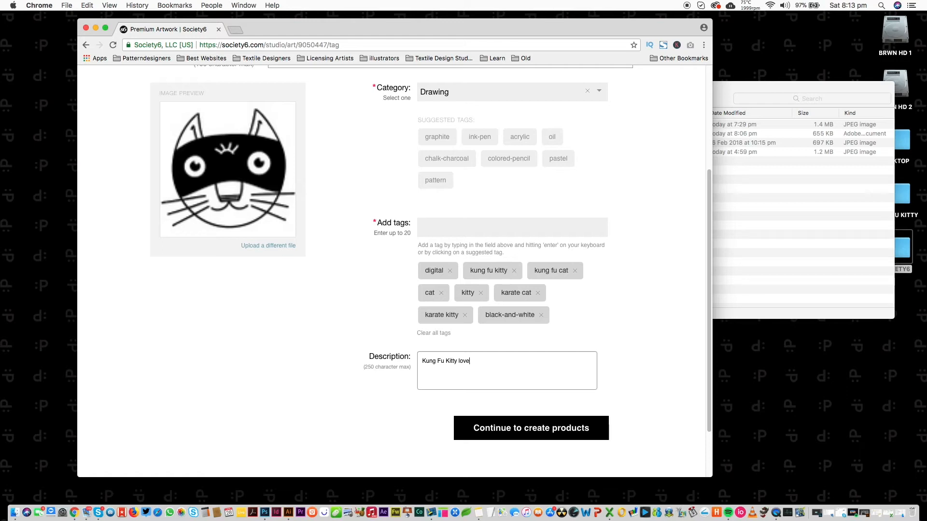
type("to")
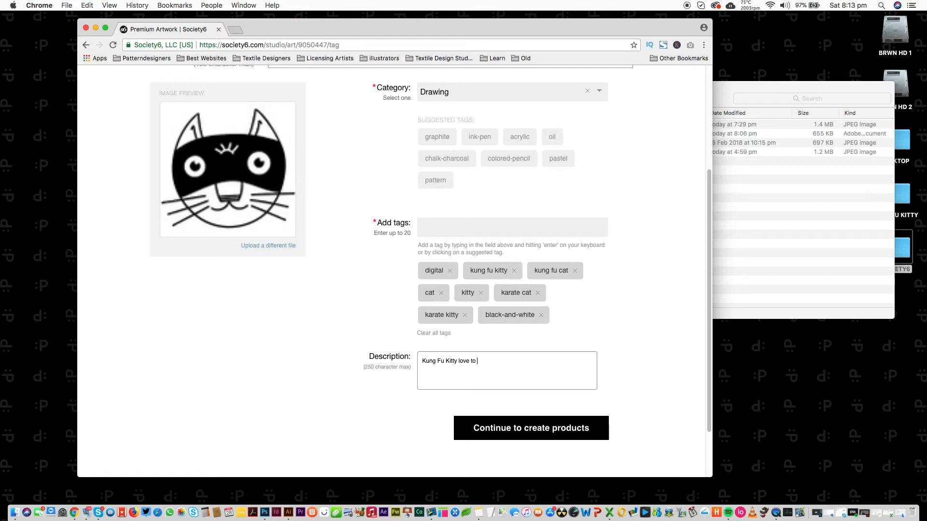
type("do Kung Fu.")
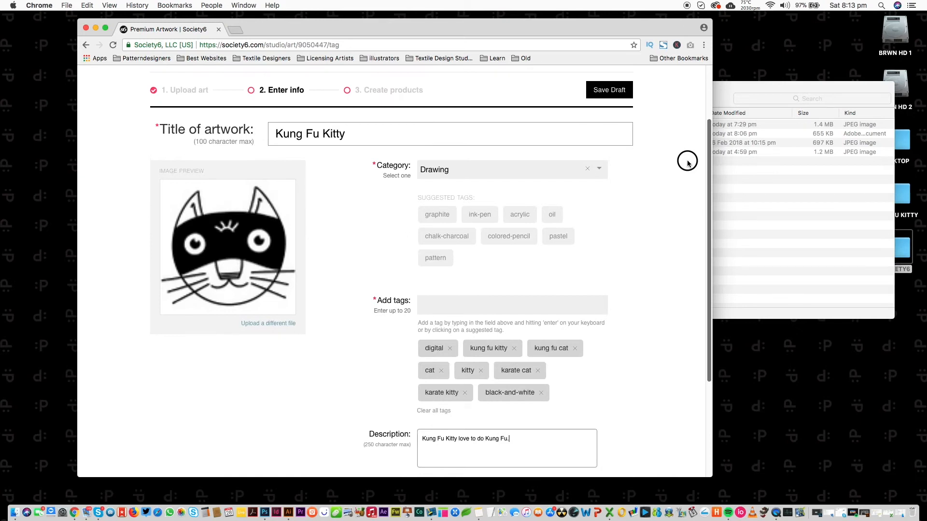
scroll("down", 3)
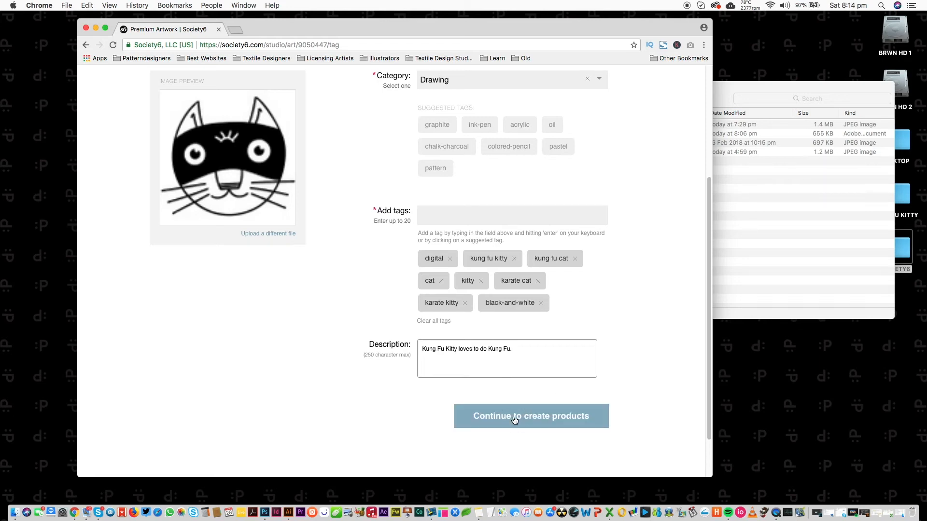
left_click(530, 416)
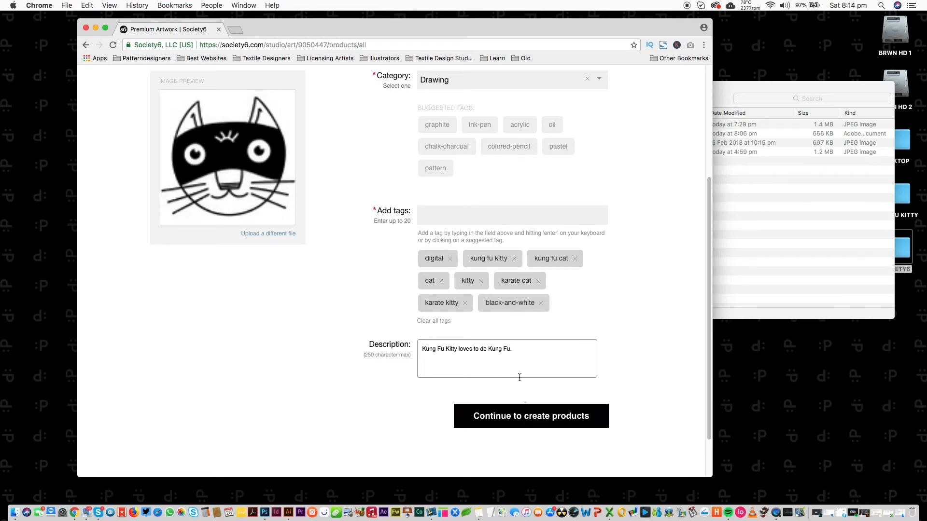
- Scroll through the Kung Fu Kitty Wall Art and Home Decor product mockups and toggles
left_click(530, 416)
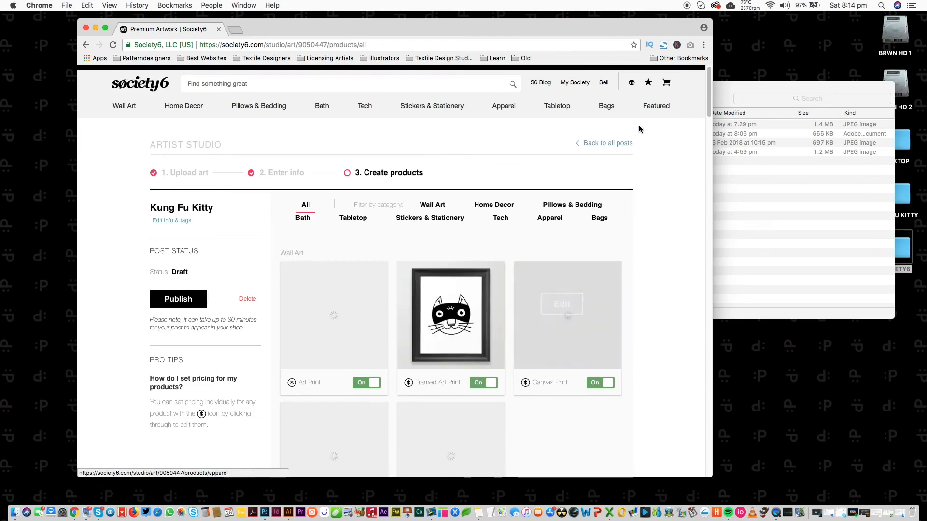
scroll("down", 3)
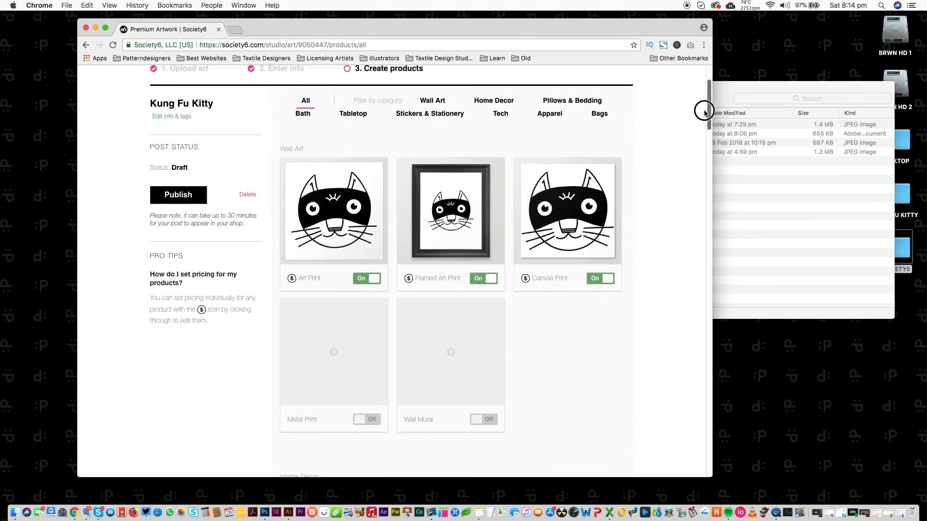
scroll("down", 3)
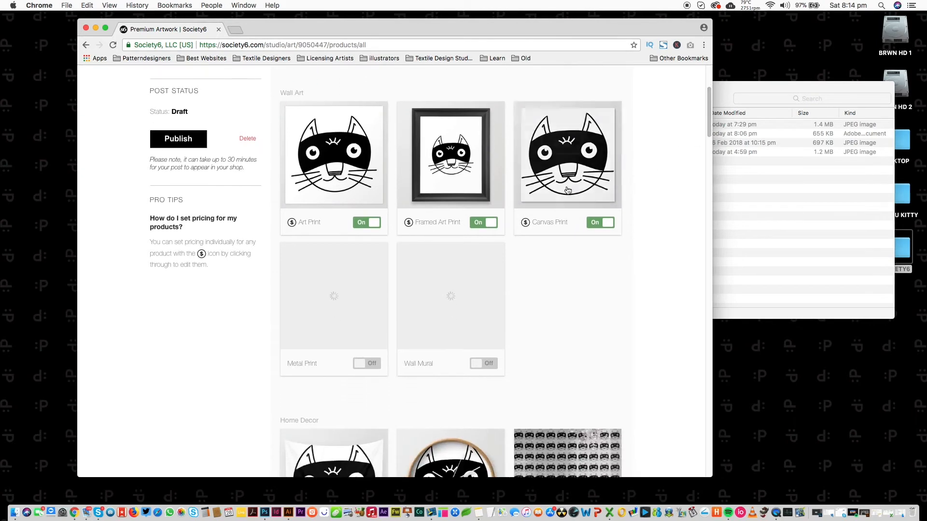
mouse_move(567, 154)
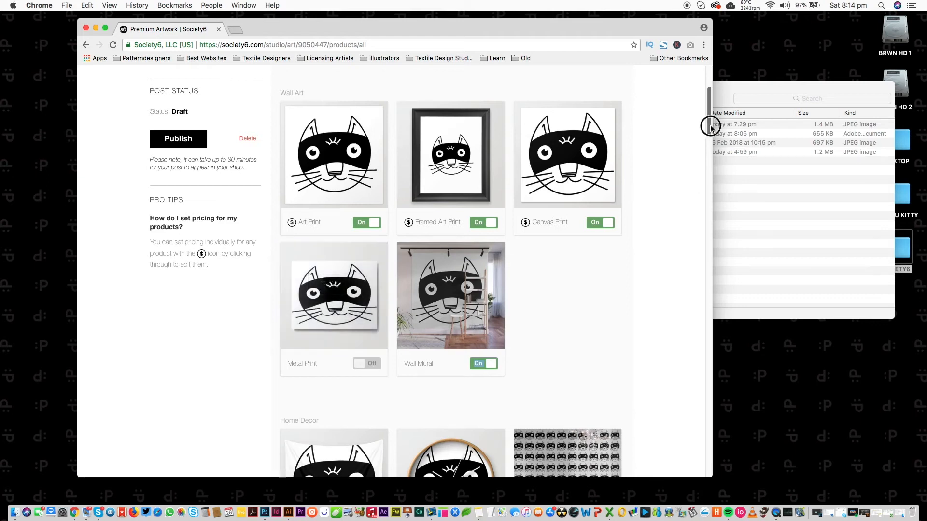
scroll("down", 3)
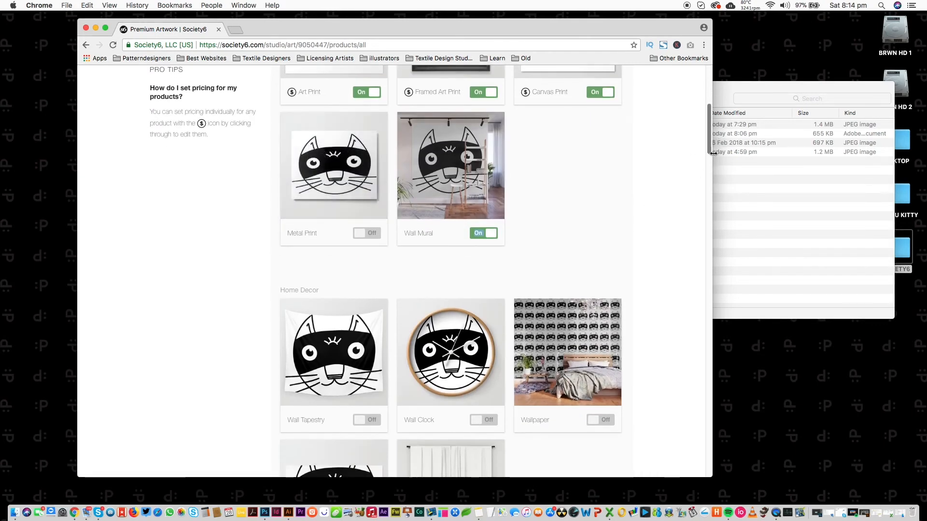
scroll("down", 3)
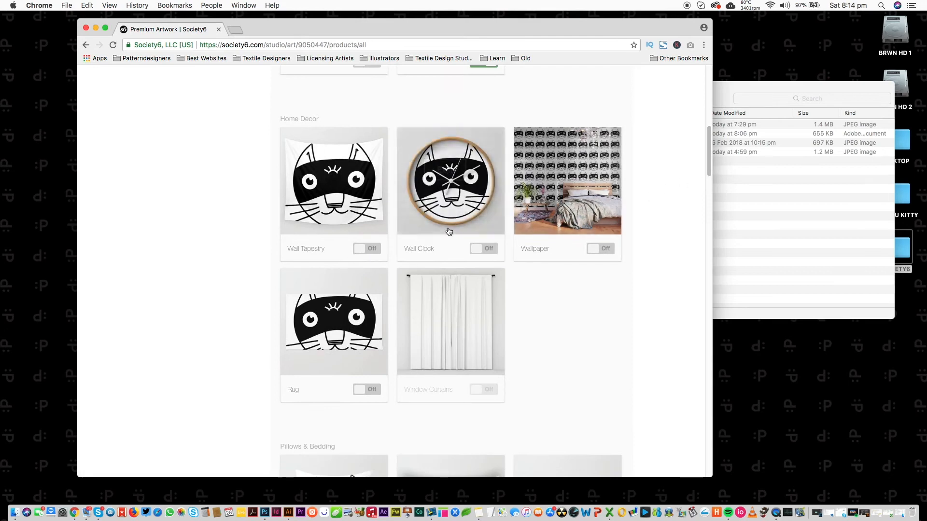
mouse_move(697, 166)
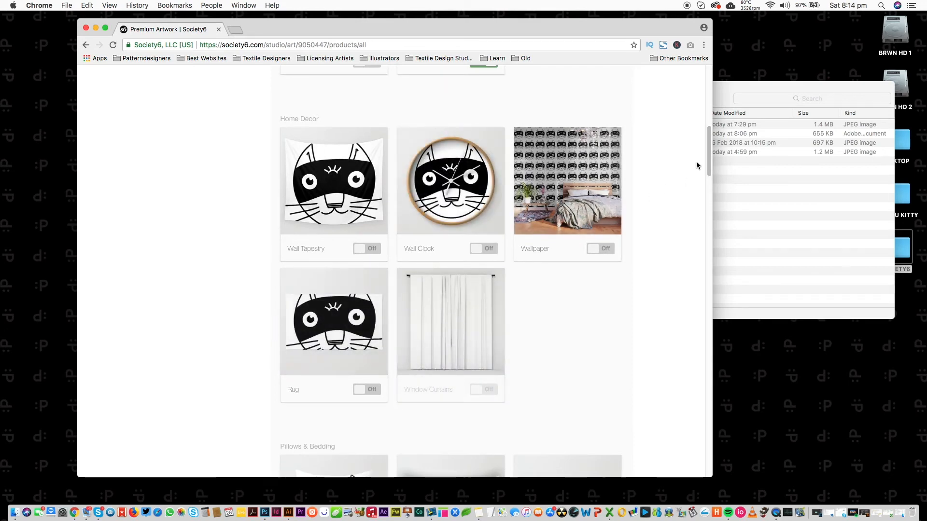
scroll("down", 3)
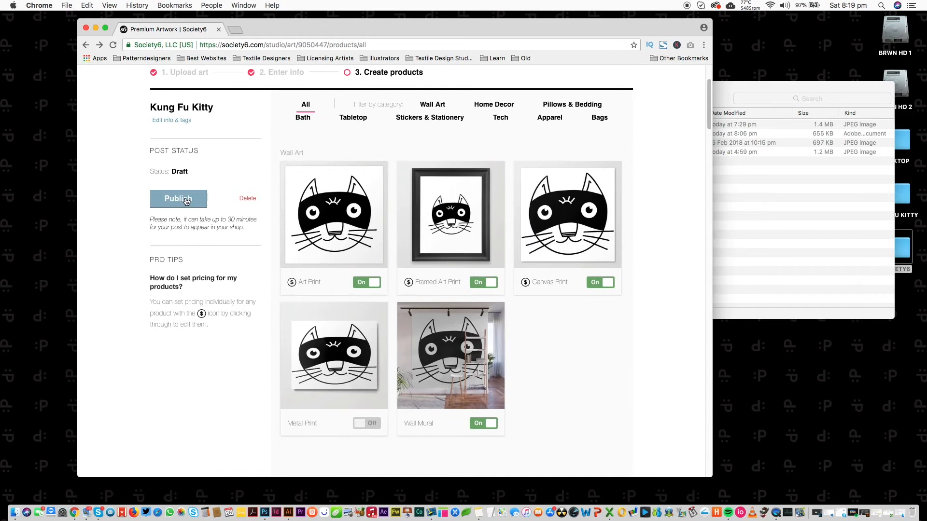
- Publish the Kung Fu Kitty art post and go to View storefront
left_click(178, 199)
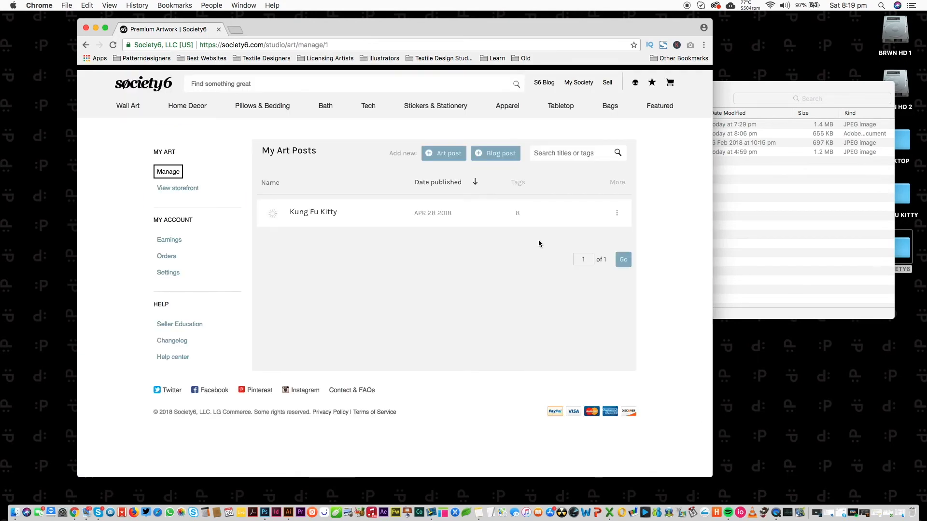
left_click(634, 82)
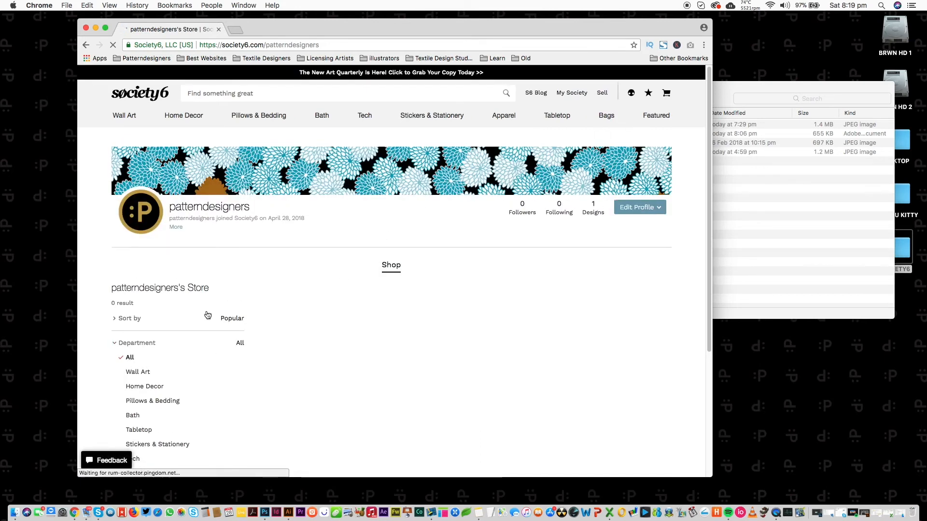
- Filter the storefront to Wall Art, then clear the filter to show all 22 products
scroll("down", 3)
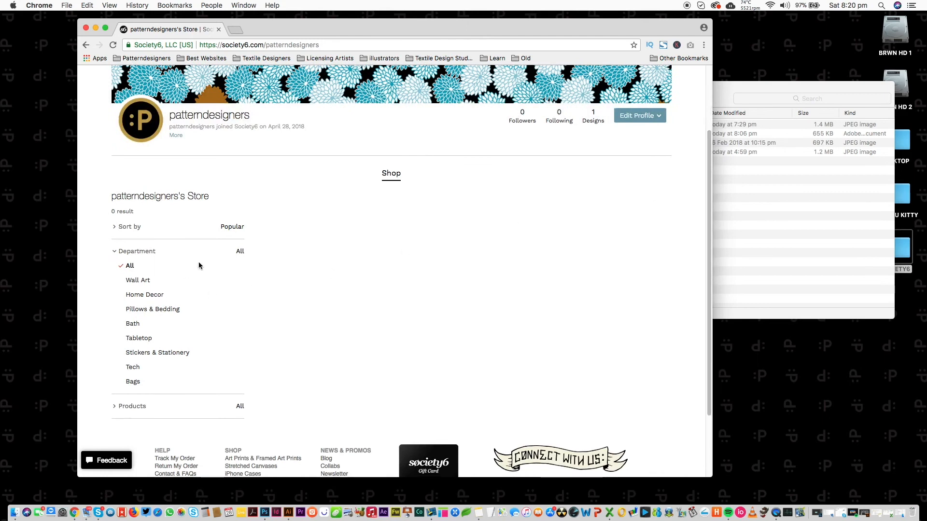
mouse_move(144, 289)
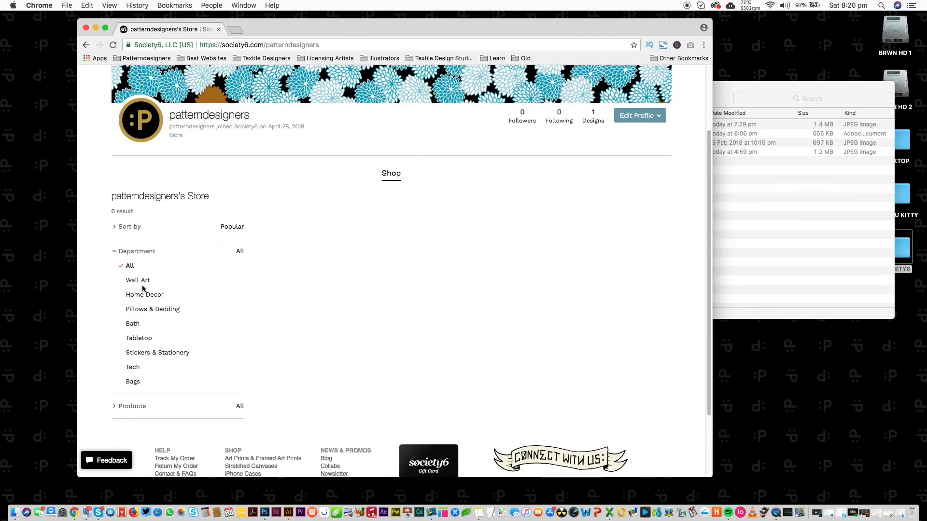
left_click(138, 280)
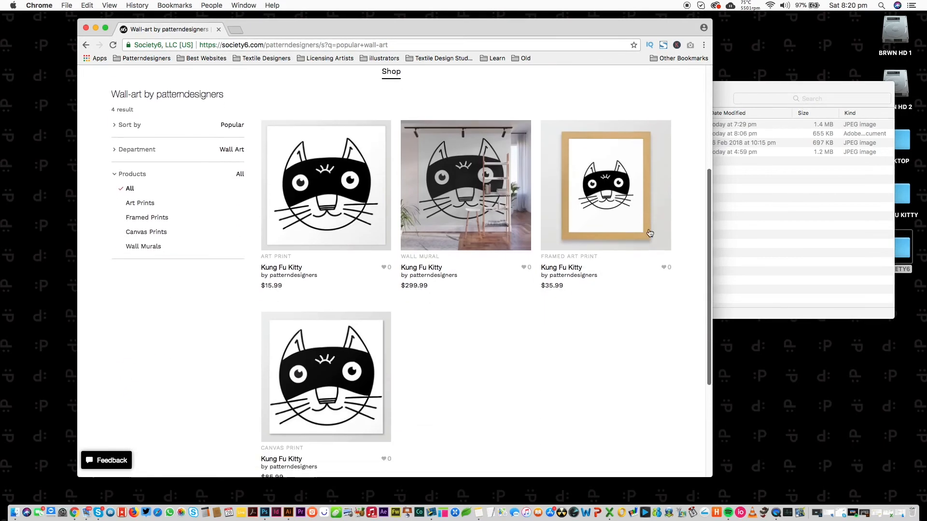
left_click(136, 149)
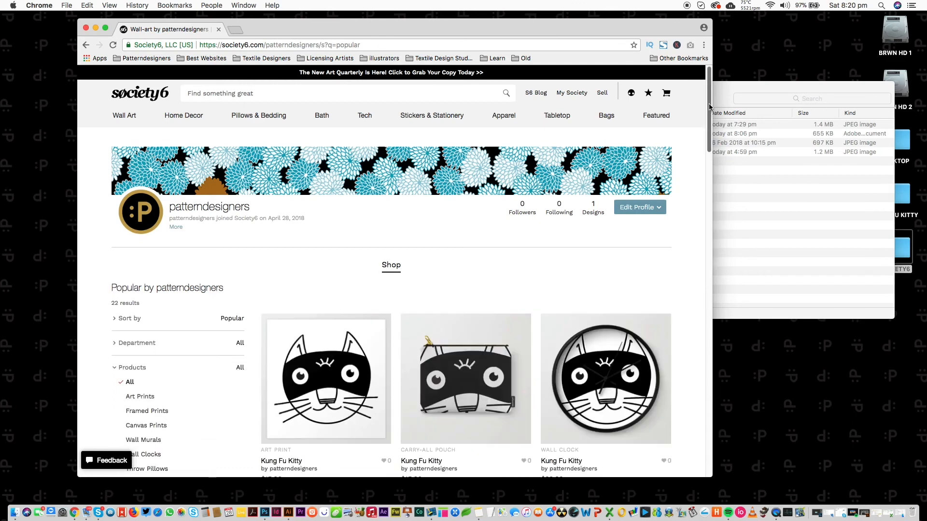
scroll("down", 3)
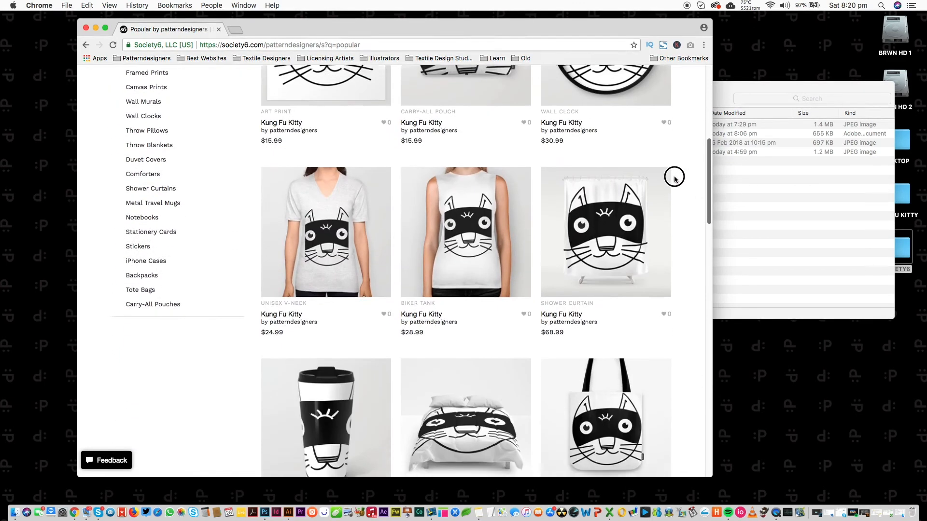
scroll("down", 3)
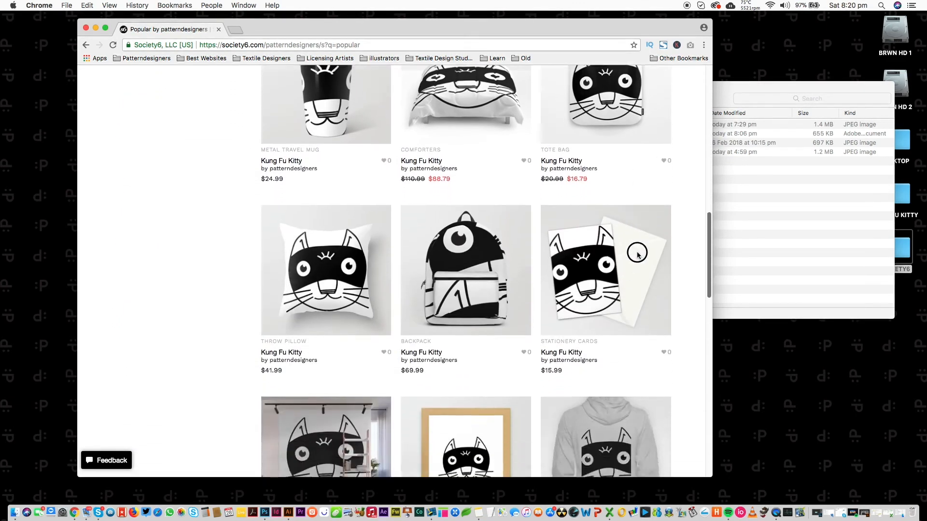
scroll("down", 3)
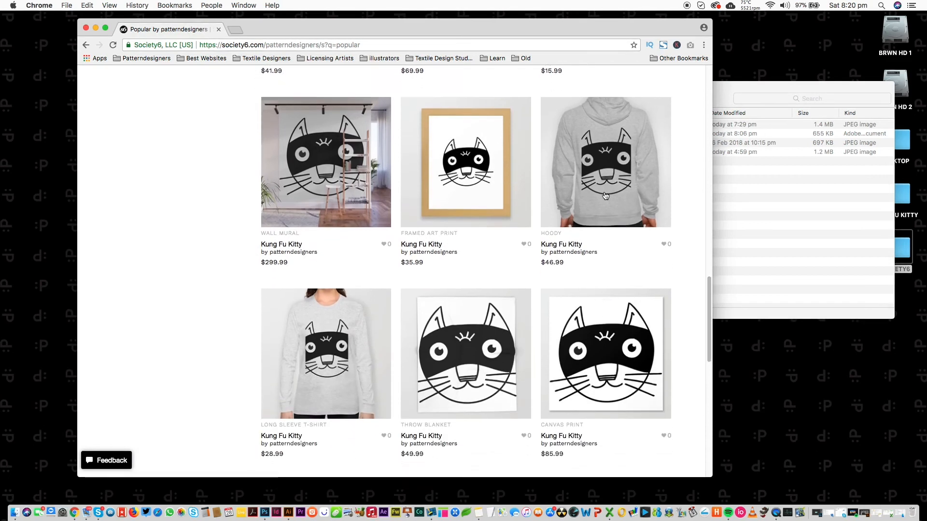
mouse_move(317, 371)
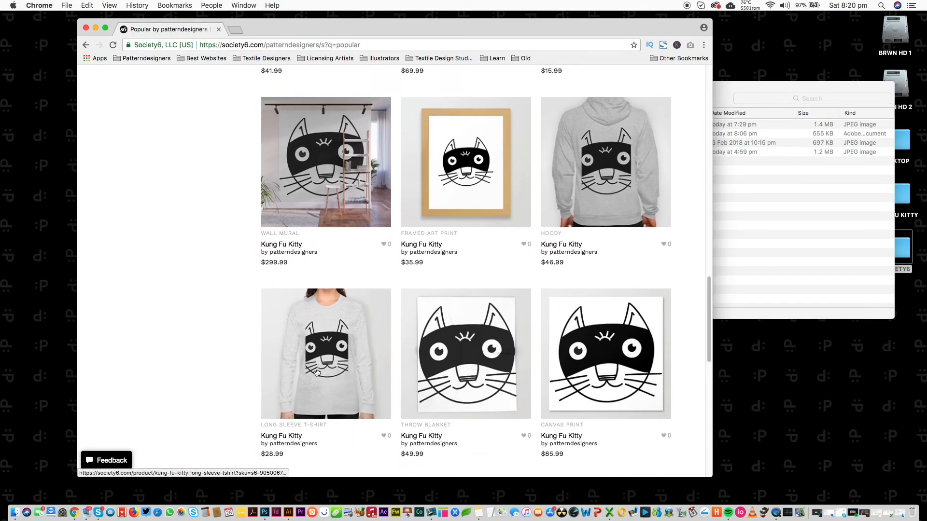
scroll("down", 3)
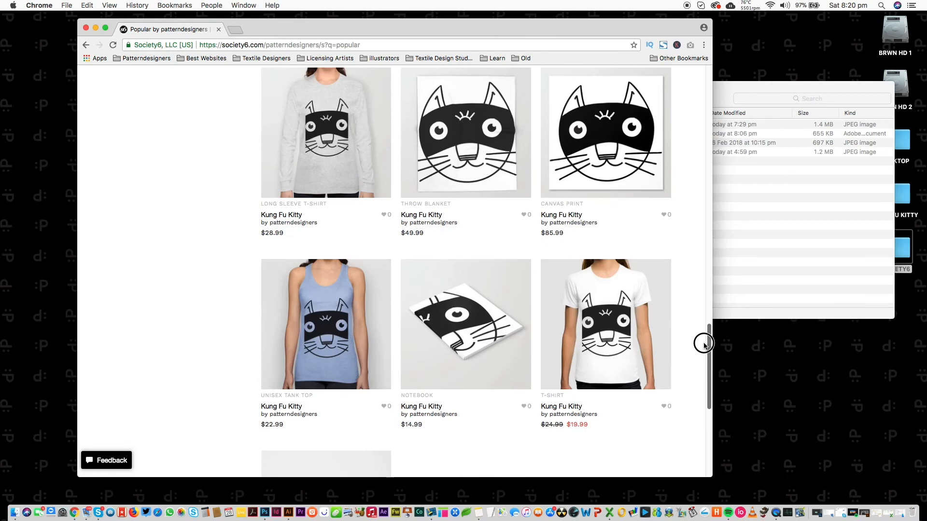
scroll("down", 3)
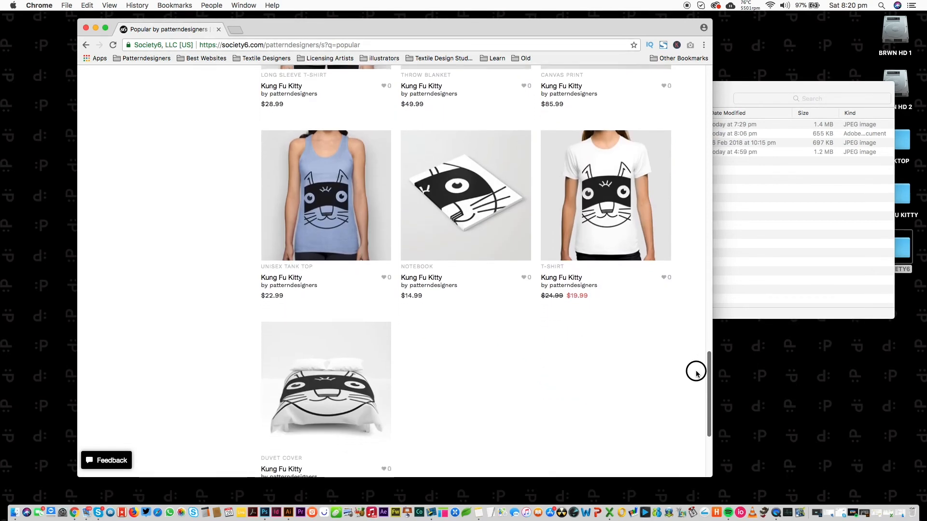
scroll("down", 3)
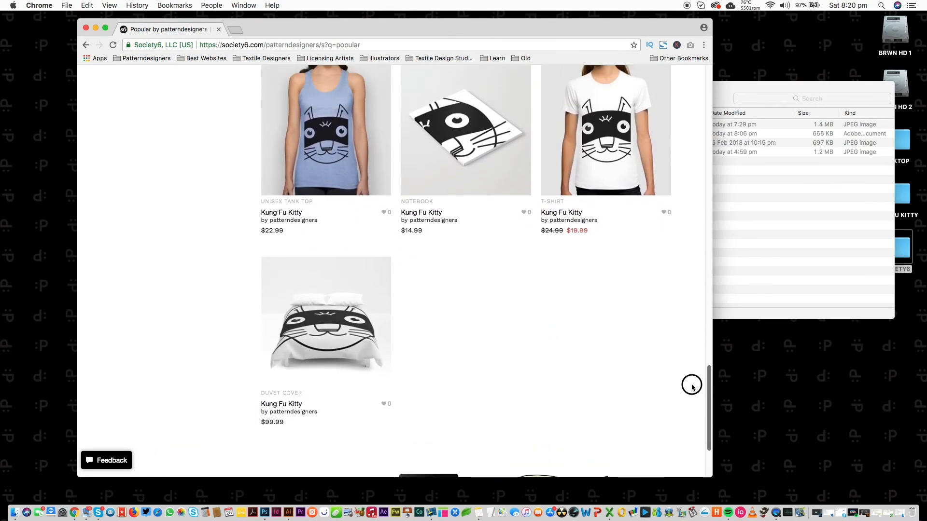